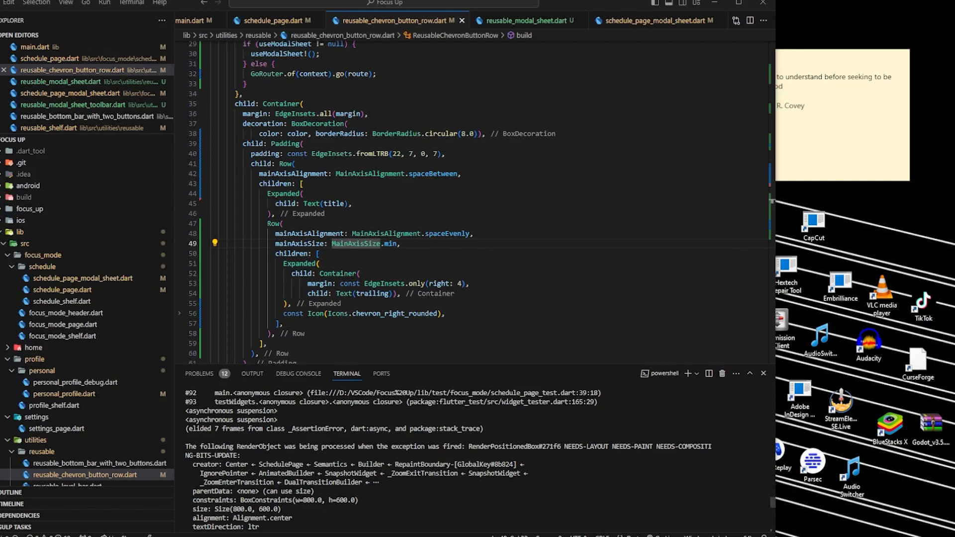
Step: Scroll the test log and select the 'RenderBox was not laid out' error line
scroll("down", 3)
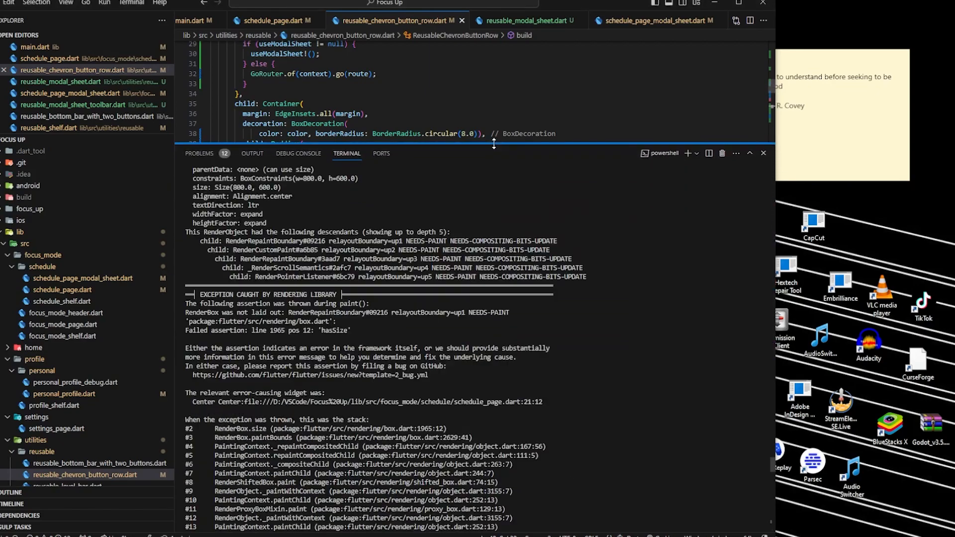
scroll("down", 3)
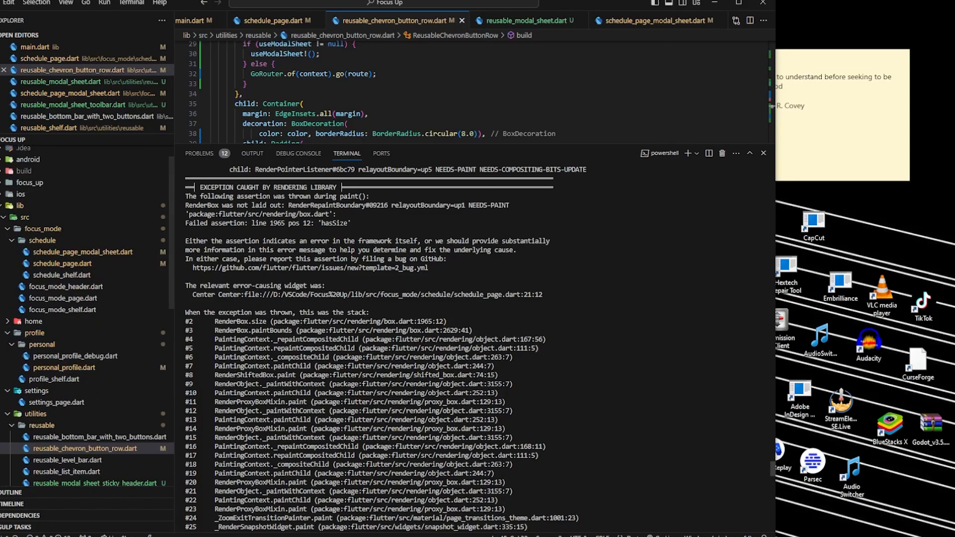
double_click(338, 205)
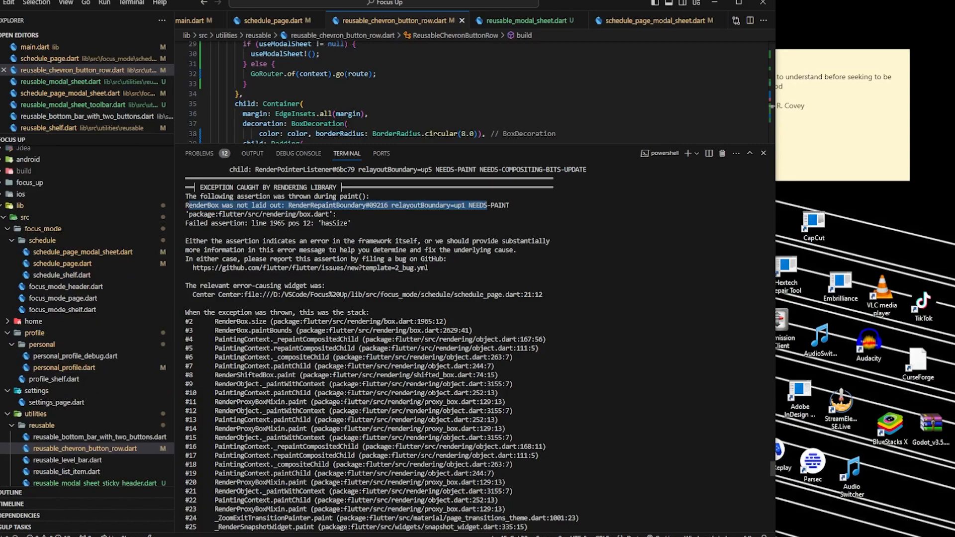
scroll("up", 3)
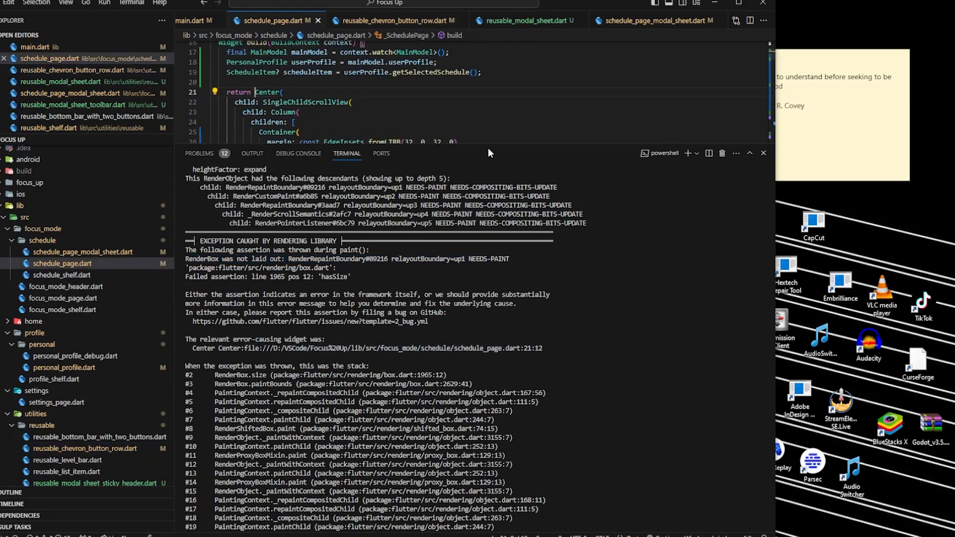
mouse_move(481, 144)
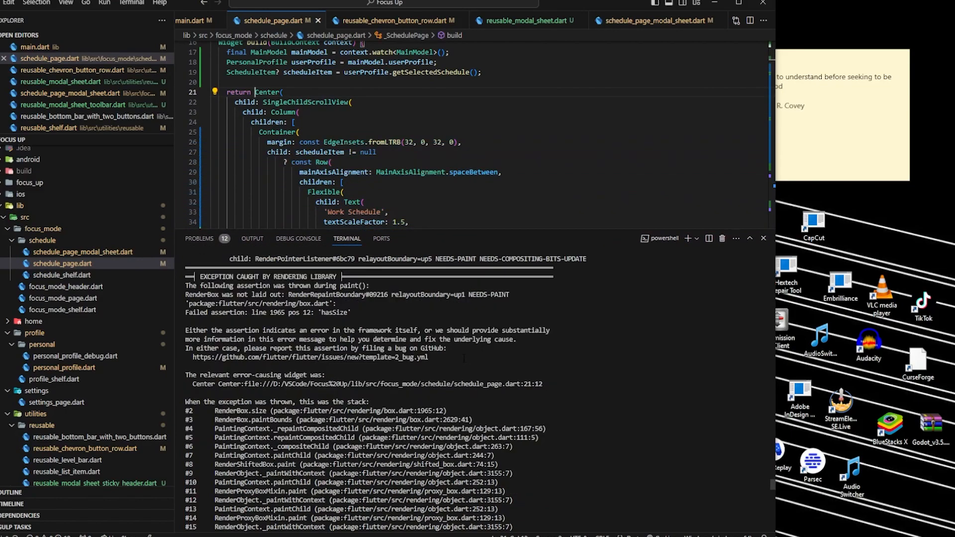
scroll("up", 3)
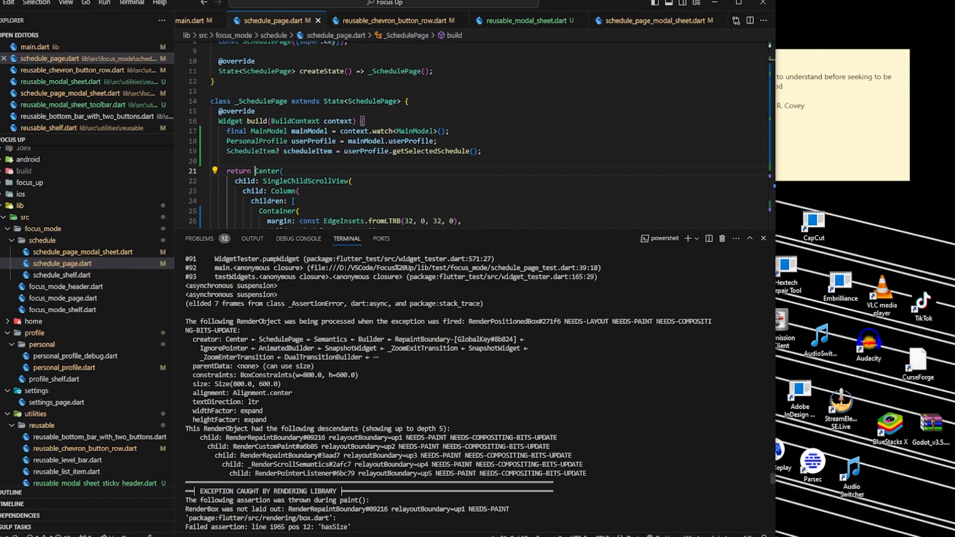
scroll("up", 3)
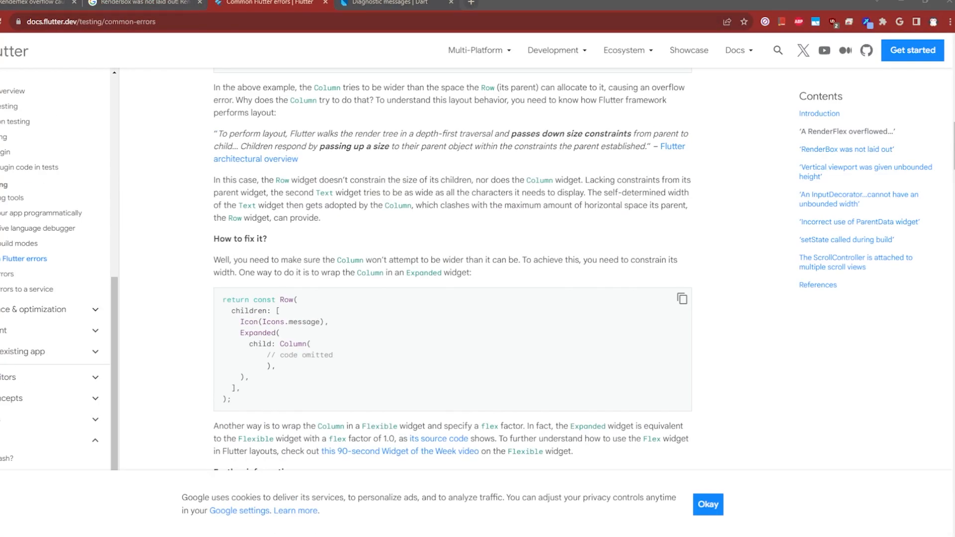
Step: Bring up the Flutter common-errors page on fixing an unconstrained Column with Expanded
left_click(92, 21)
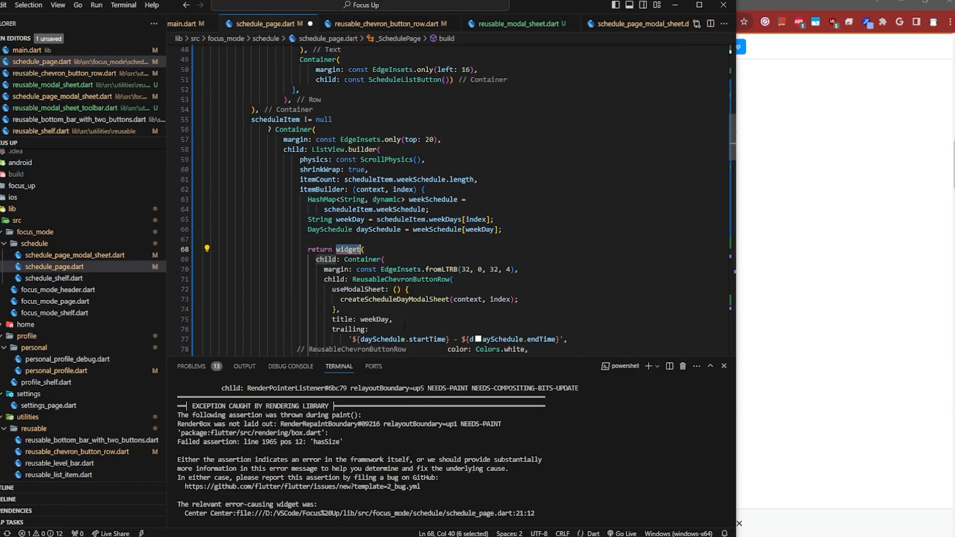
Step: Review the modal sheet, schedule page and chevron row sources, then launch the app under the debugger
left_click(521, 23)
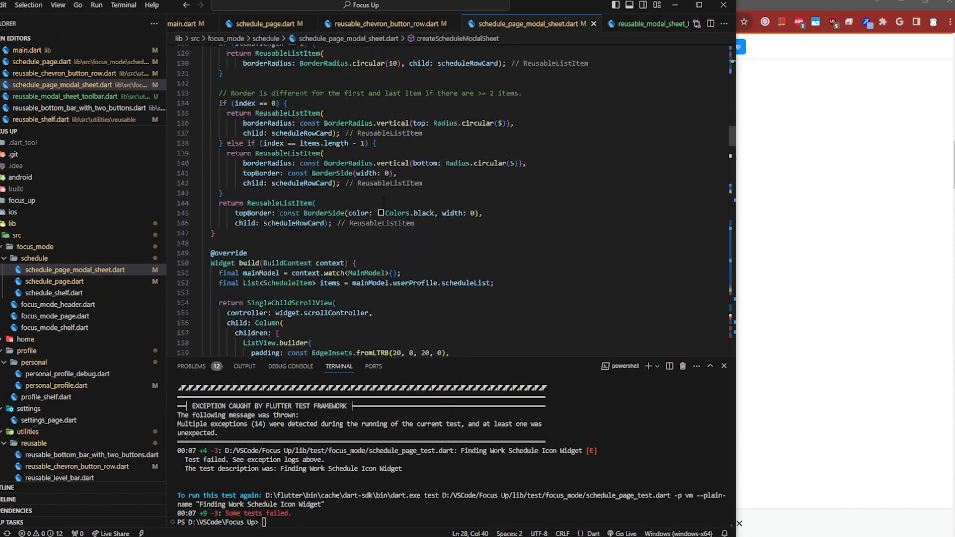
left_click(262, 23)
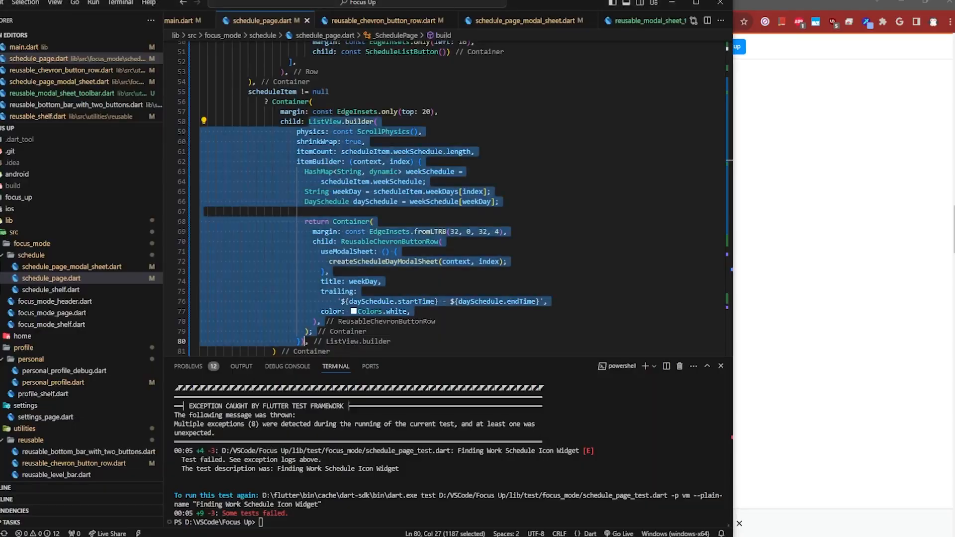
key("ctrl+/")
type("flutter test ./lib/test")
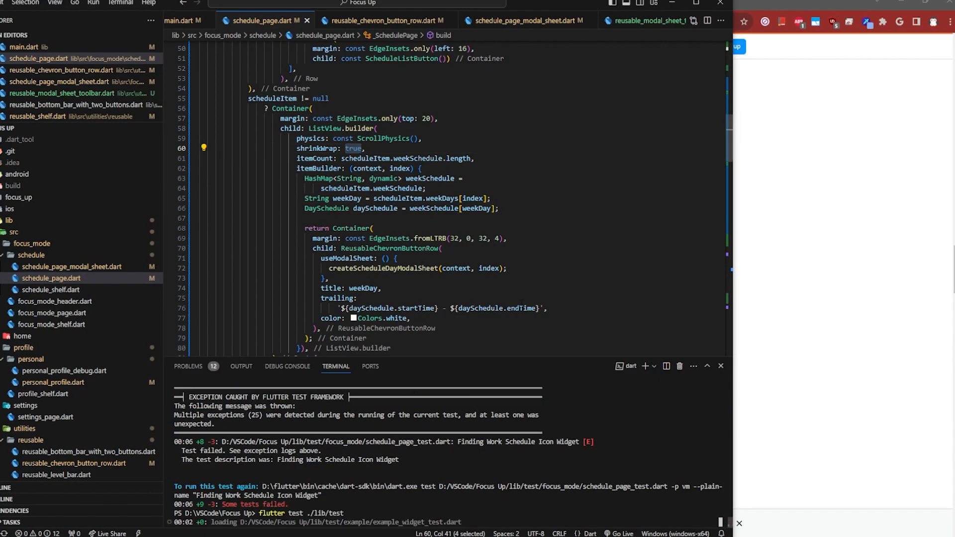
left_click(378, 20)
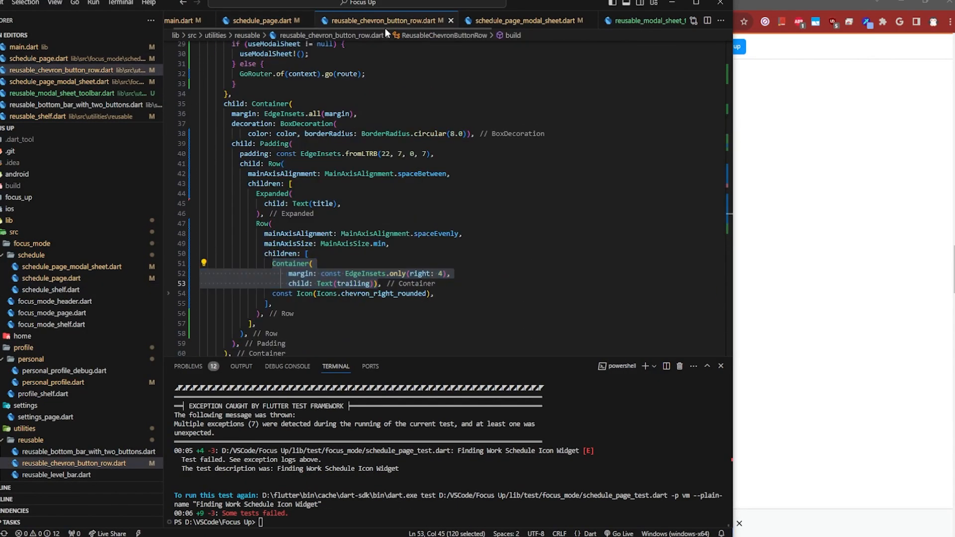
left_click(264, 20)
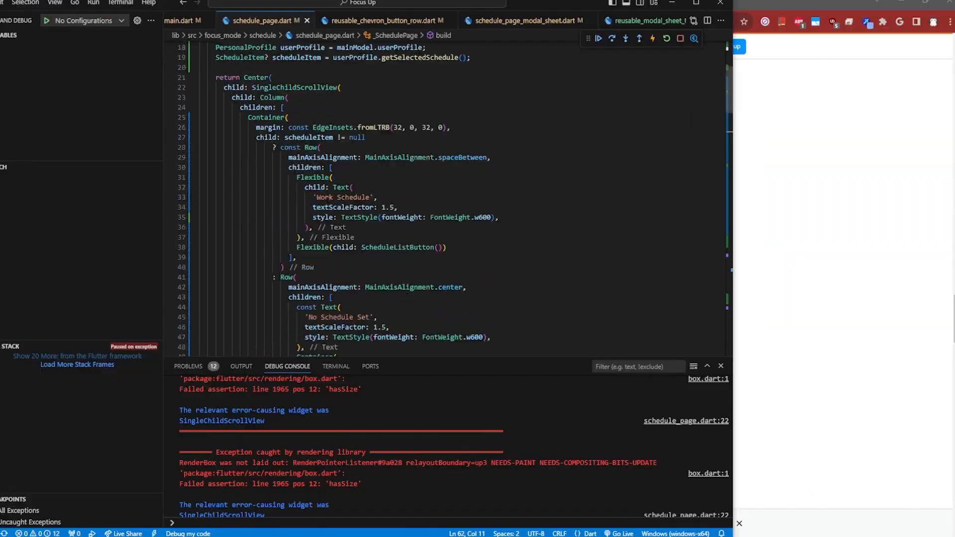
Step: Resume past the exception, inspect the ListView.builder parameters, and bring up refactors for the inner Row
left_click(399, 20)
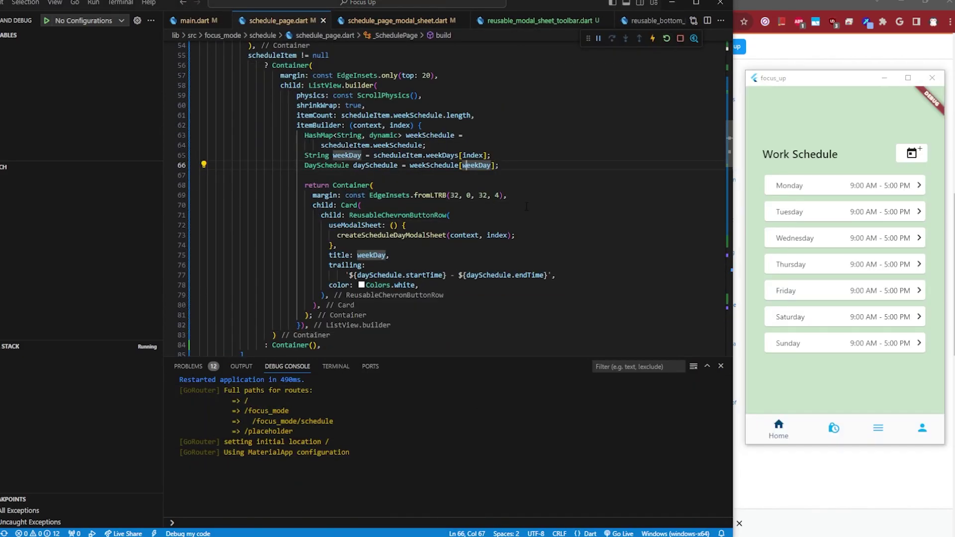
left_click(396, 19)
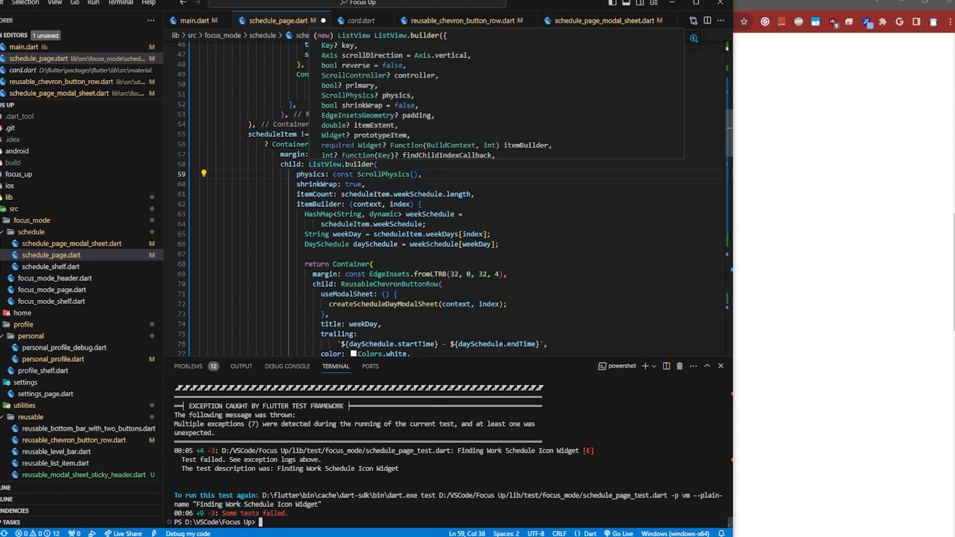
type("addRepaintBoundaries")
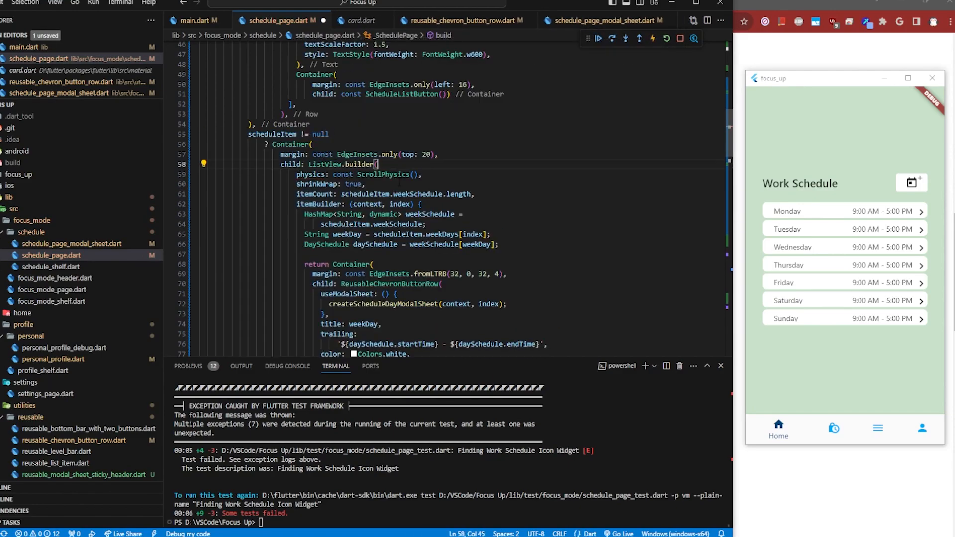
scroll("down", 3)
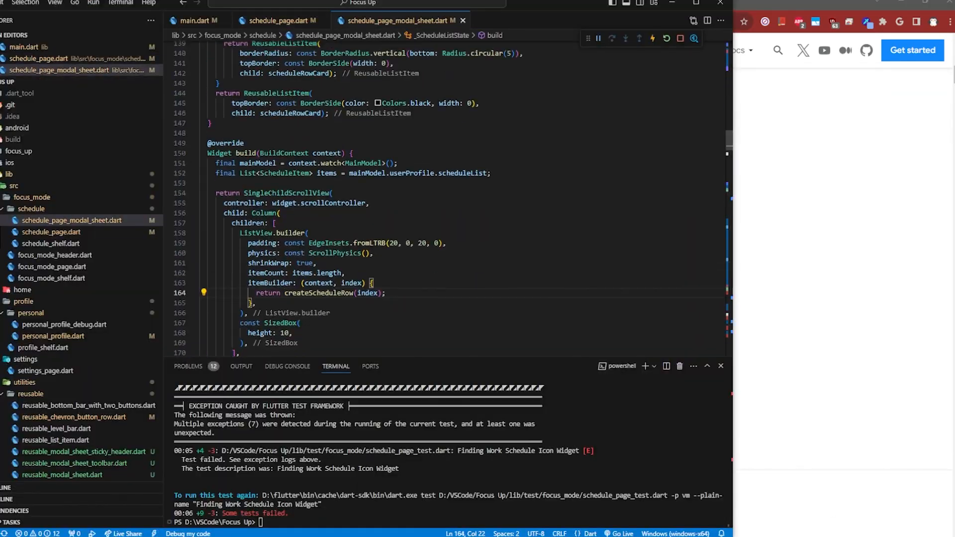
left_click(272, 20)
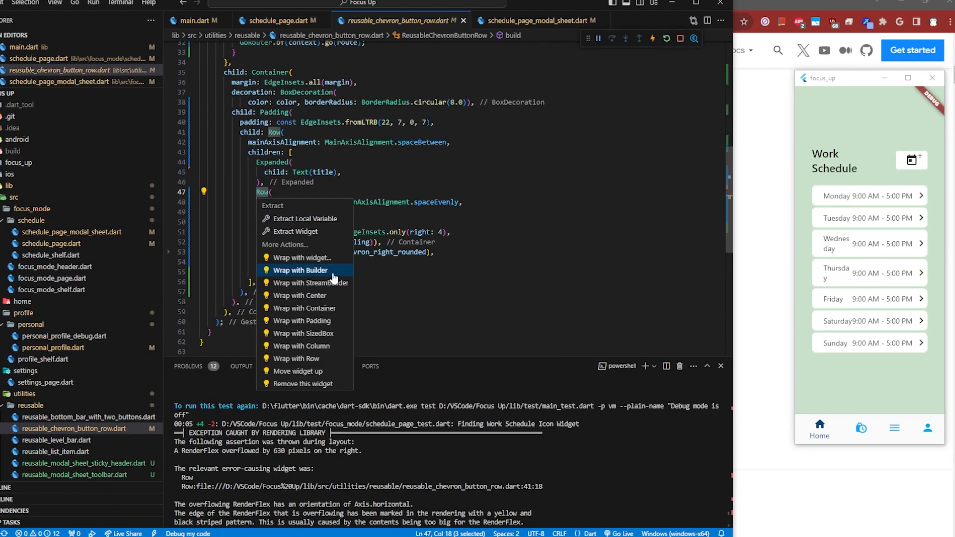
Step: Wrap the inner Row and trailing Container in Expanded via 'Wrap with widget', then hot restart
left_click(303, 334)
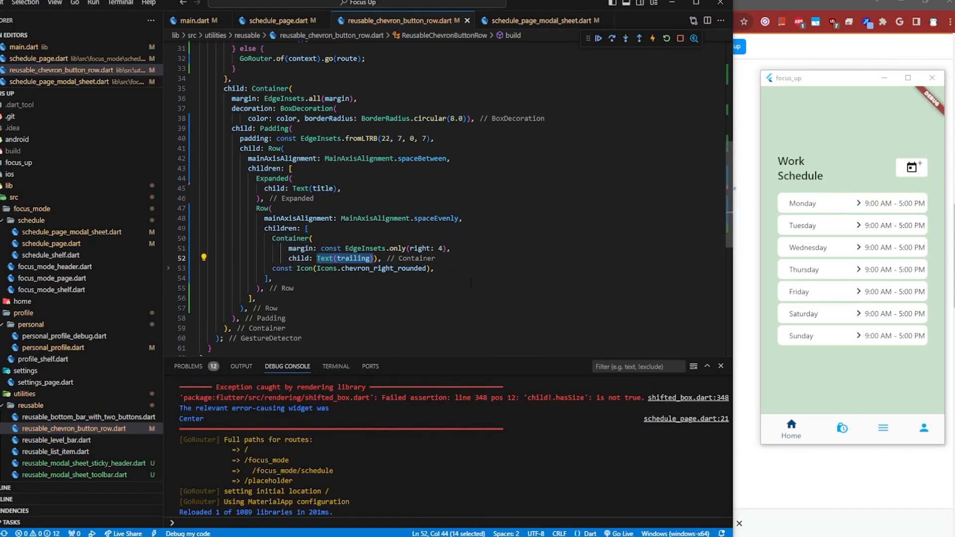
type("ed(")
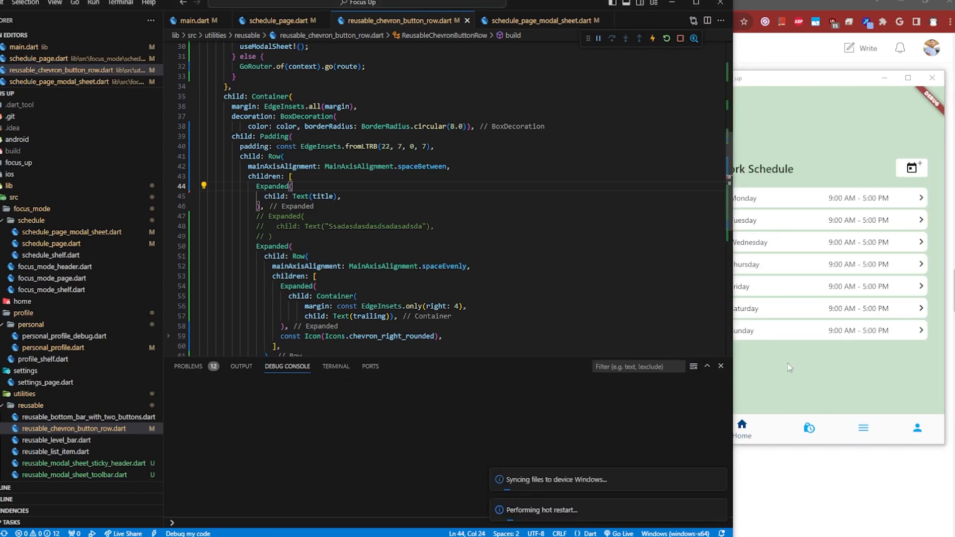
left_click(335, 366)
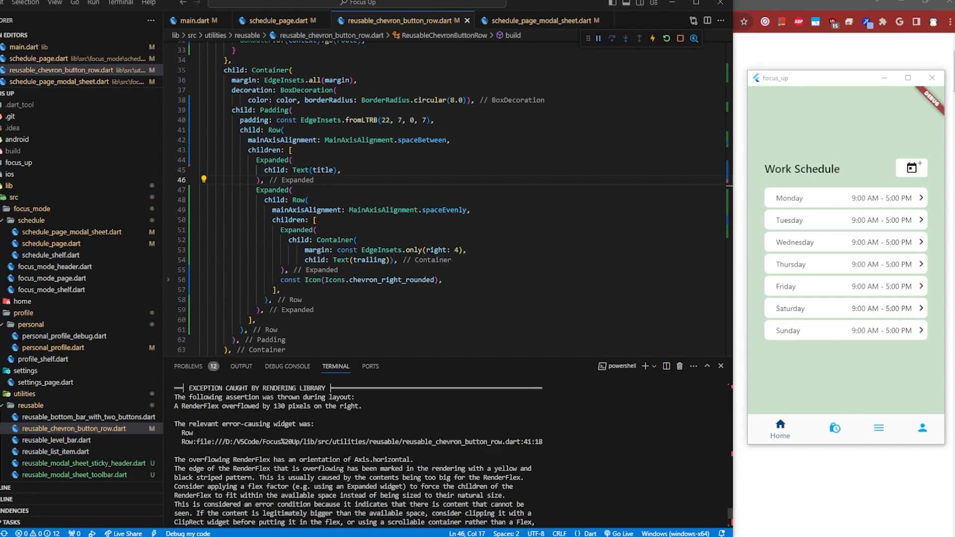
Step: Select the overflowing nested Row in the chevron row code before rerunning flutter test
double_click(229, 406)
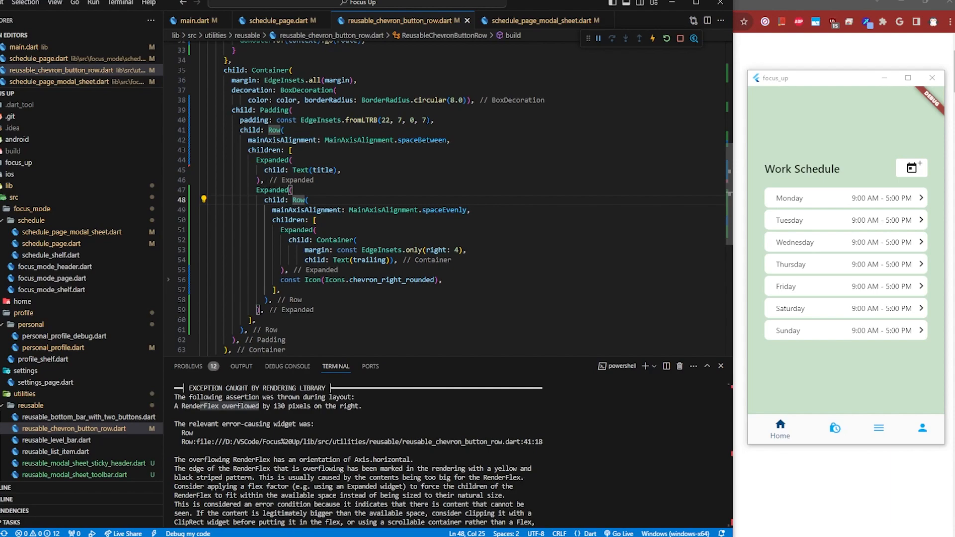
mouse_move(272, 190)
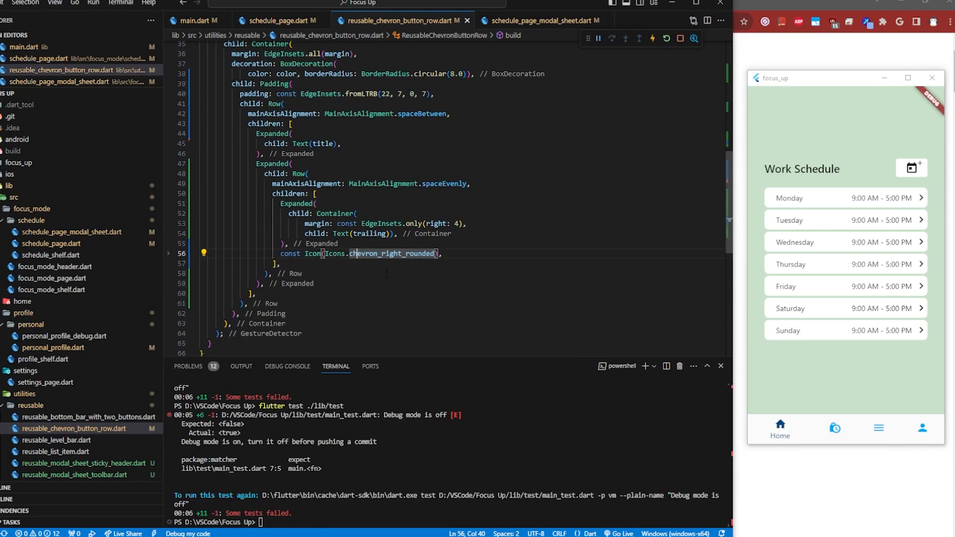
Step: Review reusable_modal_sheet.dart and commit all changes with git commit -a -m "Add modularity"
left_click(276, 20)
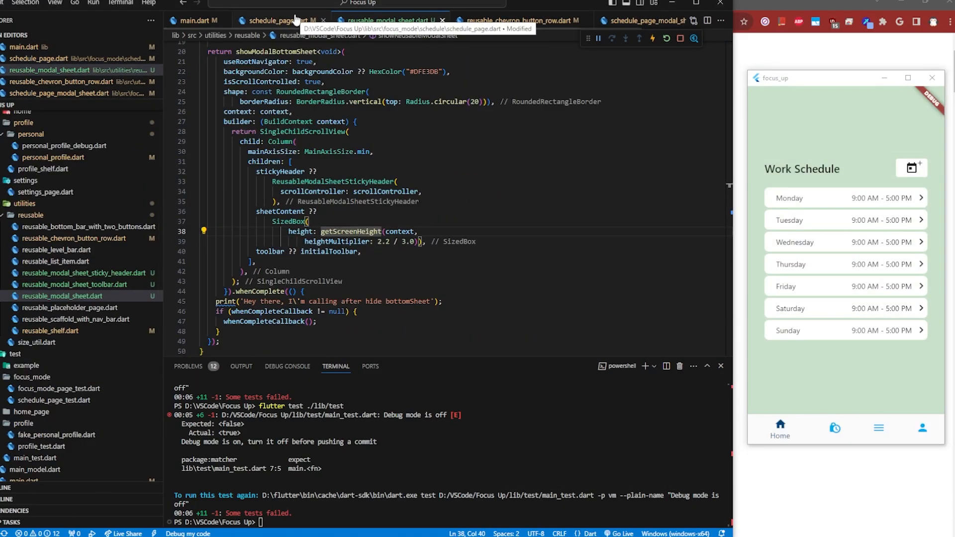
scroll("up", 3)
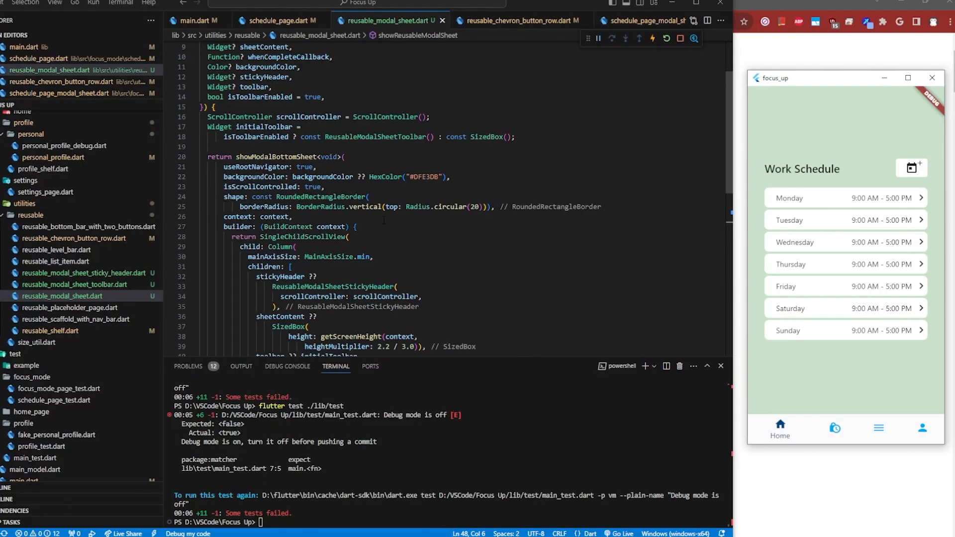
type("git add .; git commit -a -m \"Add modularity")
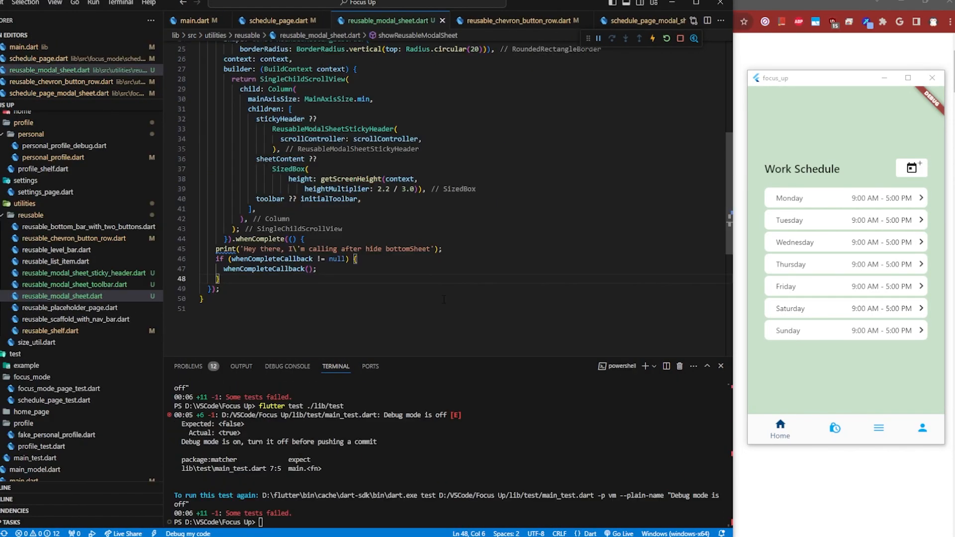
scroll("up", 3)
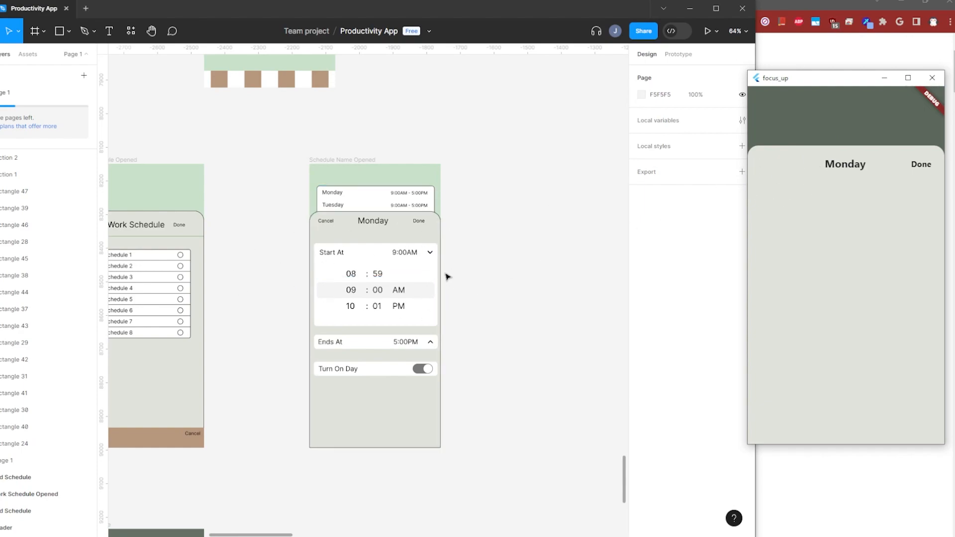
Step: View the 'Schedule Name Opened' time-picker frame, then minimize the Figma window
left_click(362, 320)
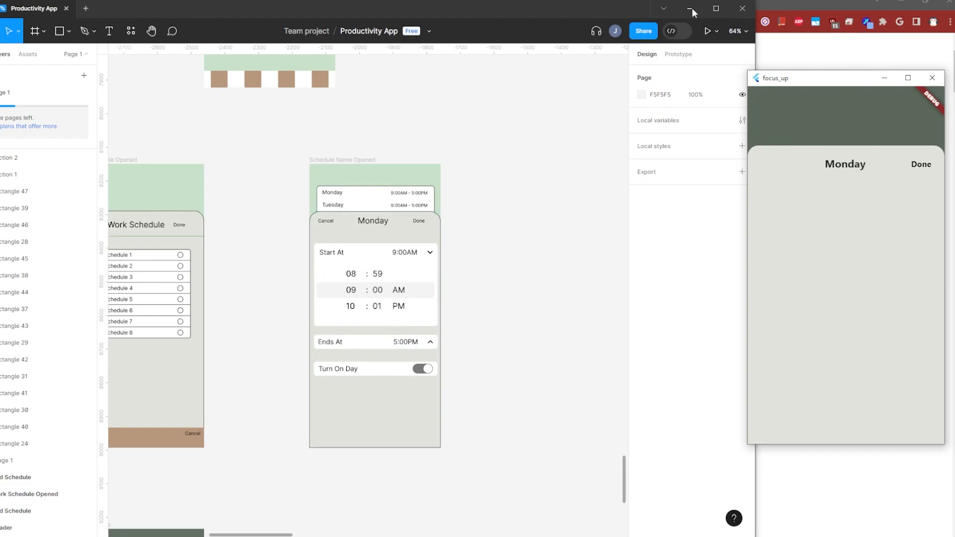
left_click(692, 9)
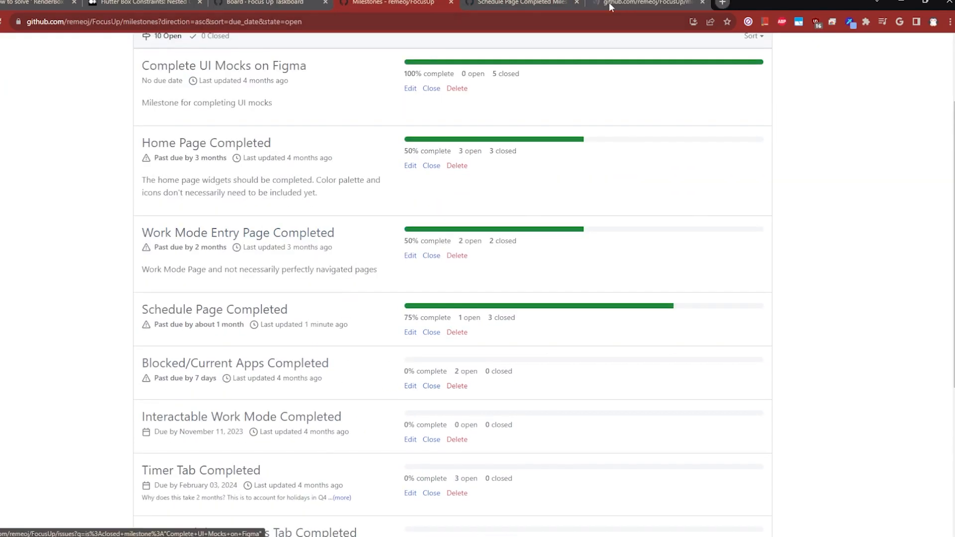
Step: Check the Focus Up project notes, return to VS Code and start locating the schedule page test ('Sch')
left_click(702, 3)
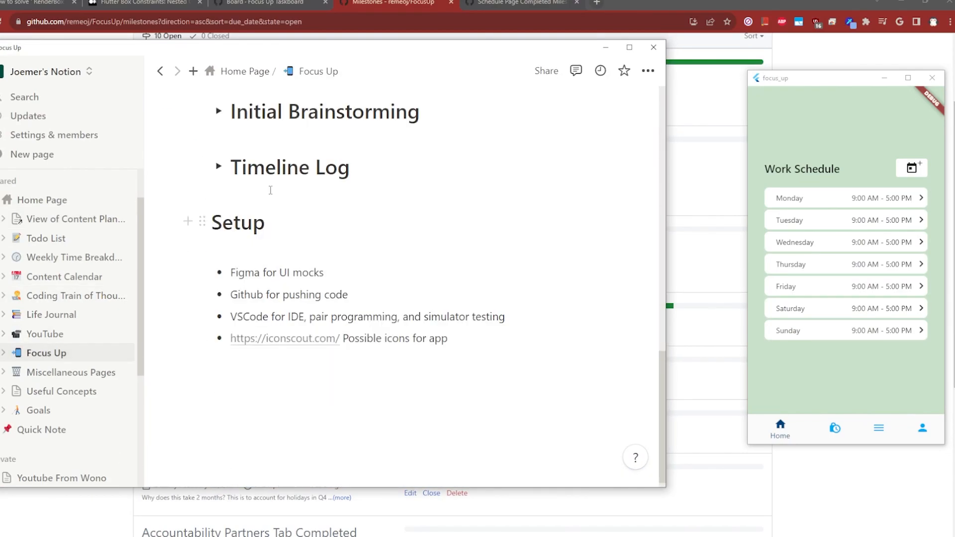
left_click(218, 167)
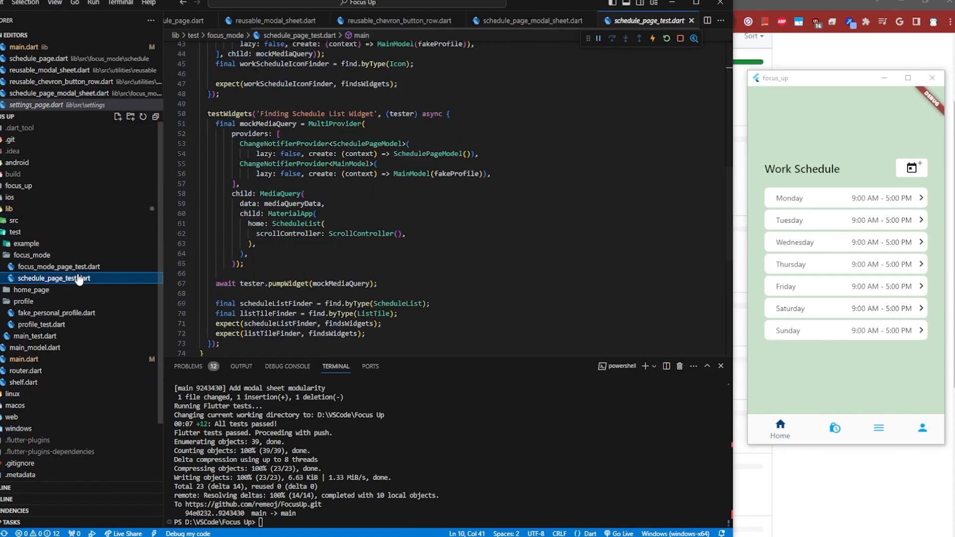
type("Sch")
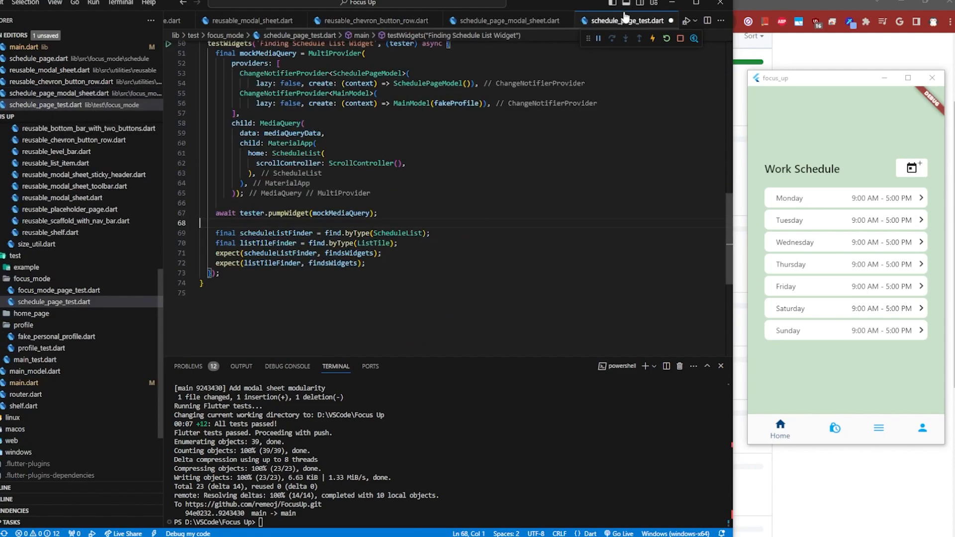
scroll("up", 3)
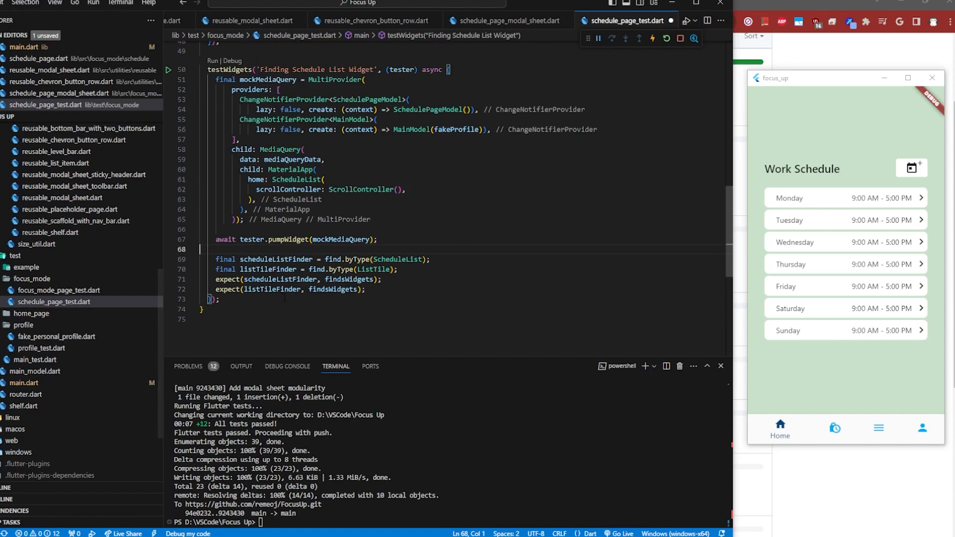
scroll("up", 3)
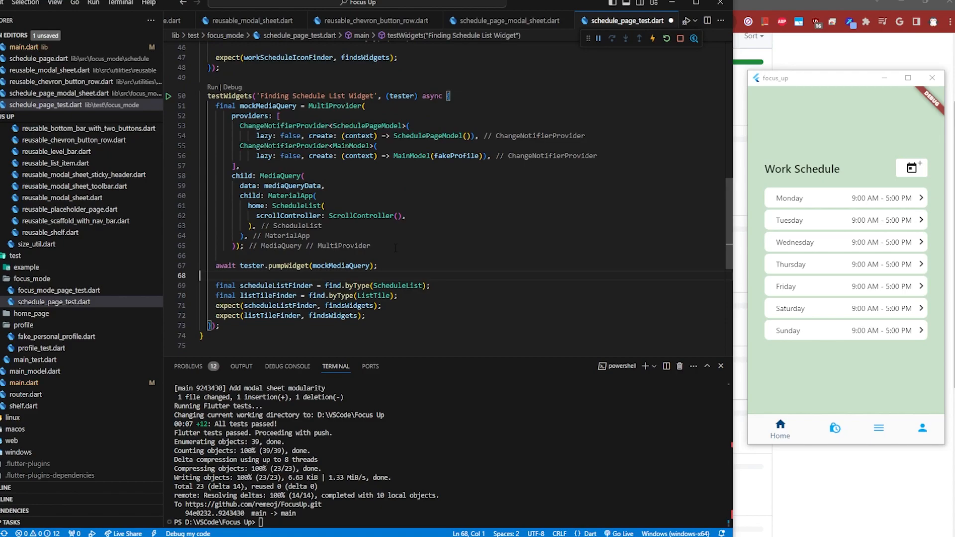
left_click(510, 20)
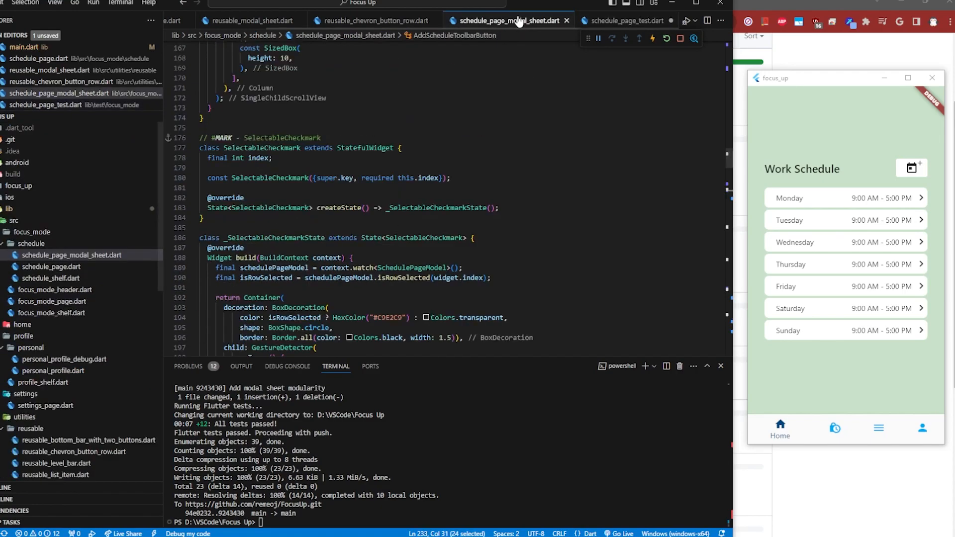
scroll("up", 3)
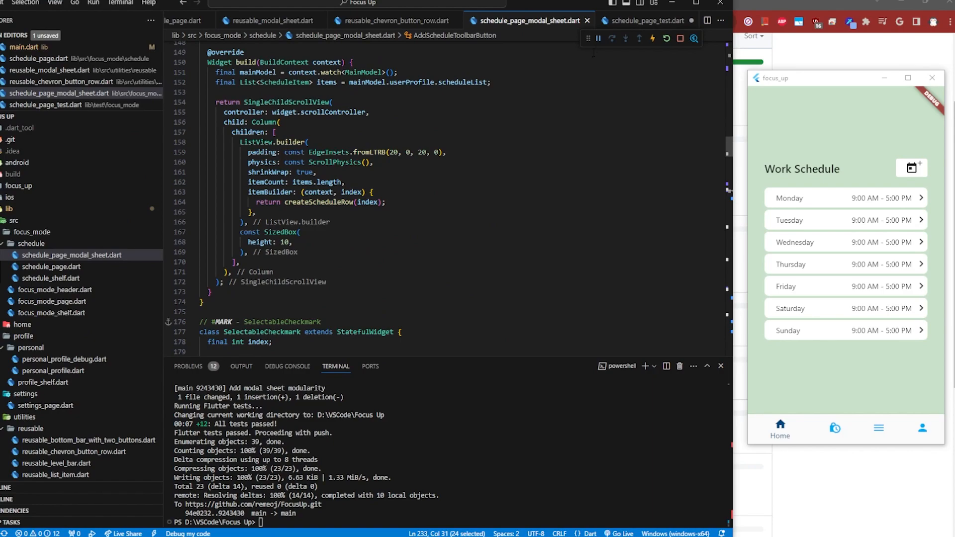
left_click(624, 20)
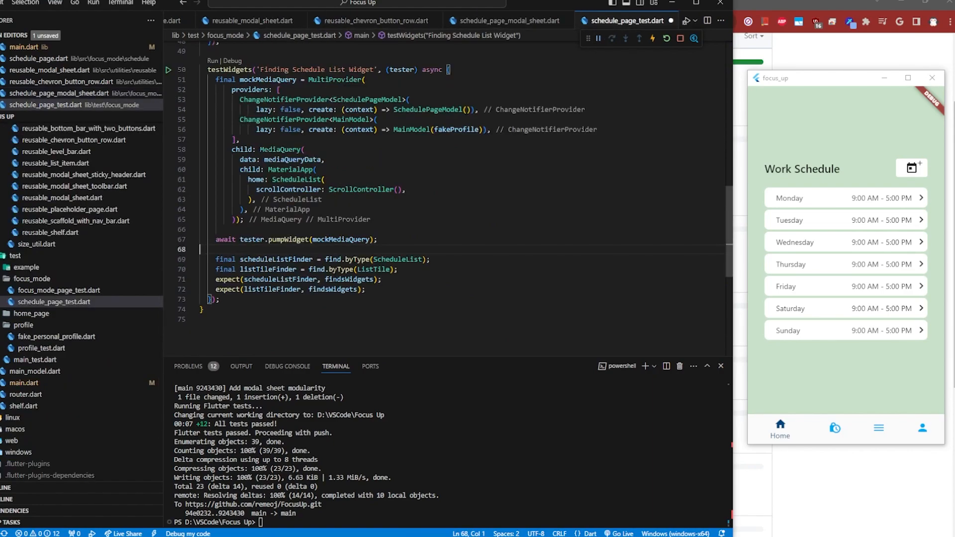
scroll("up", 3)
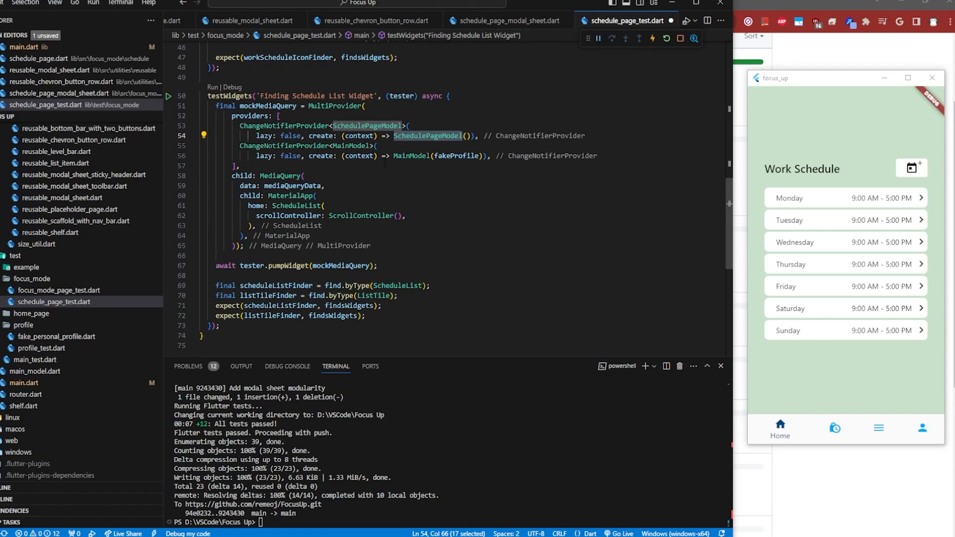
mouse_move(427, 135)
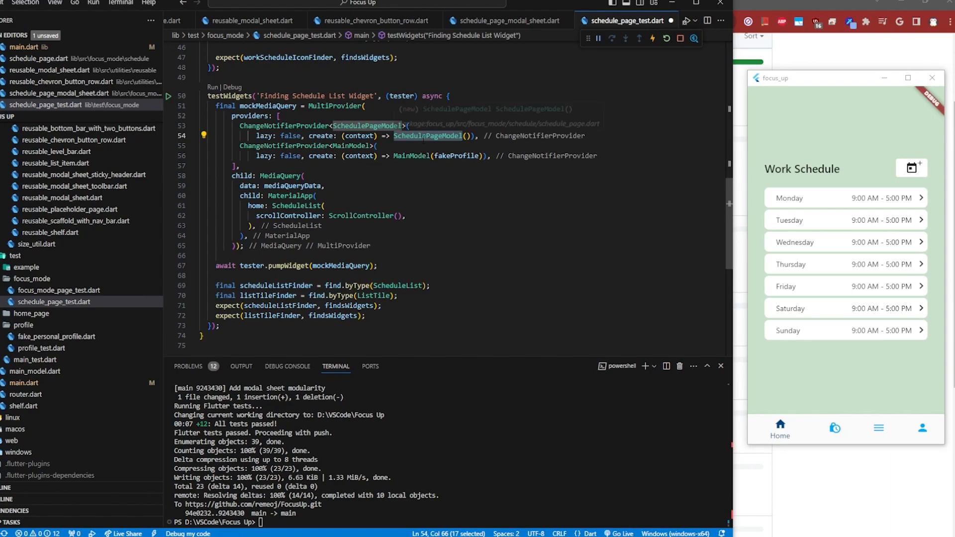
mouse_move(454, 137)
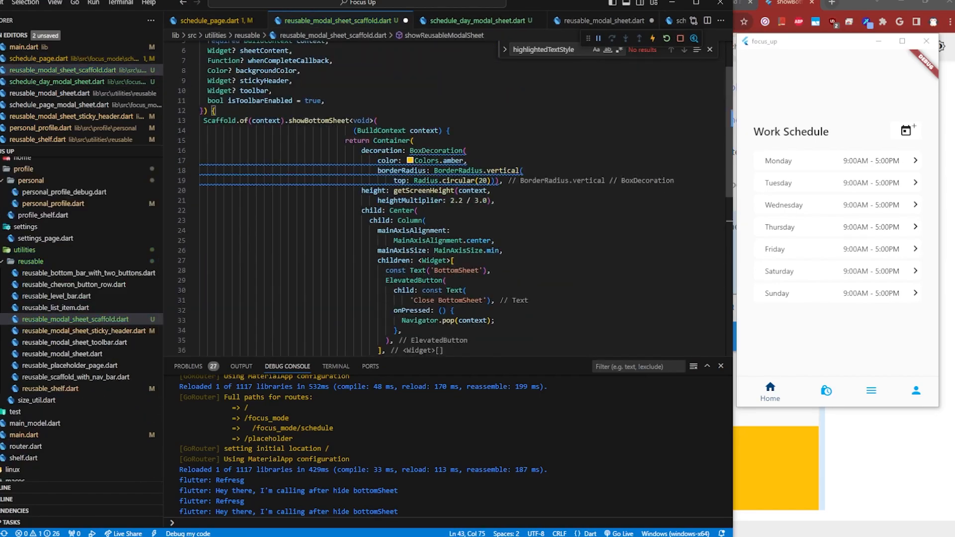
Step: Compare schedule_page.dart with the reusable modal sheet scaffold, then search about detecting showBottomSheet changes
left_click(468, 20)
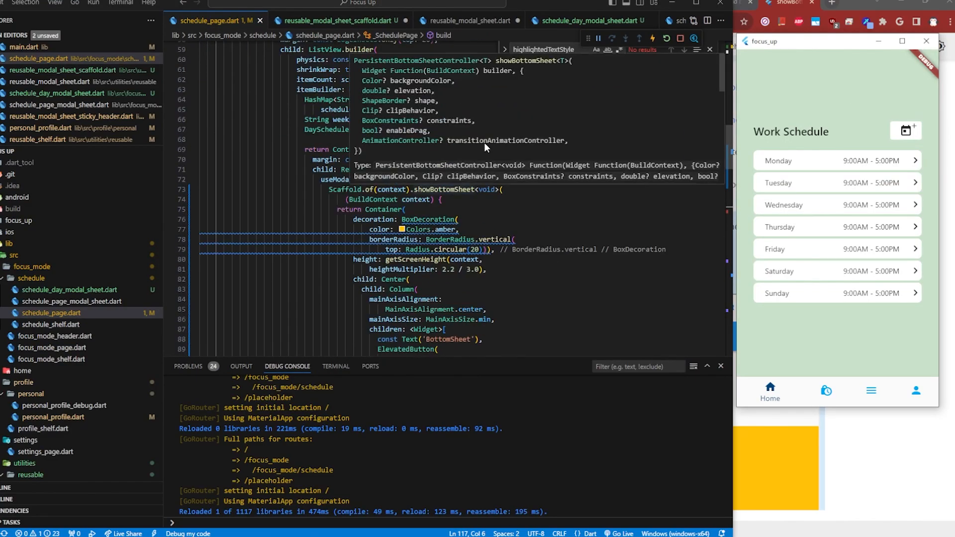
left_click(341, 20)
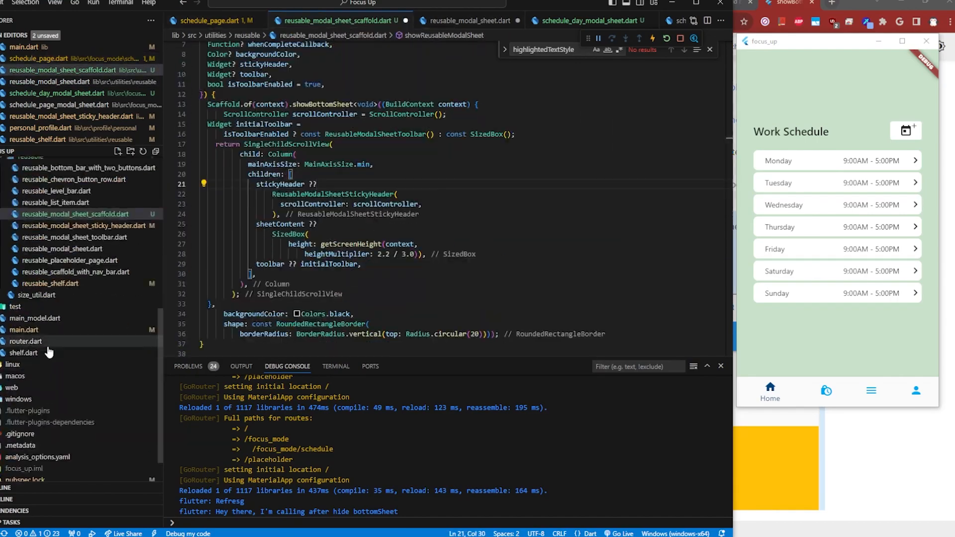
left_click(229, 3)
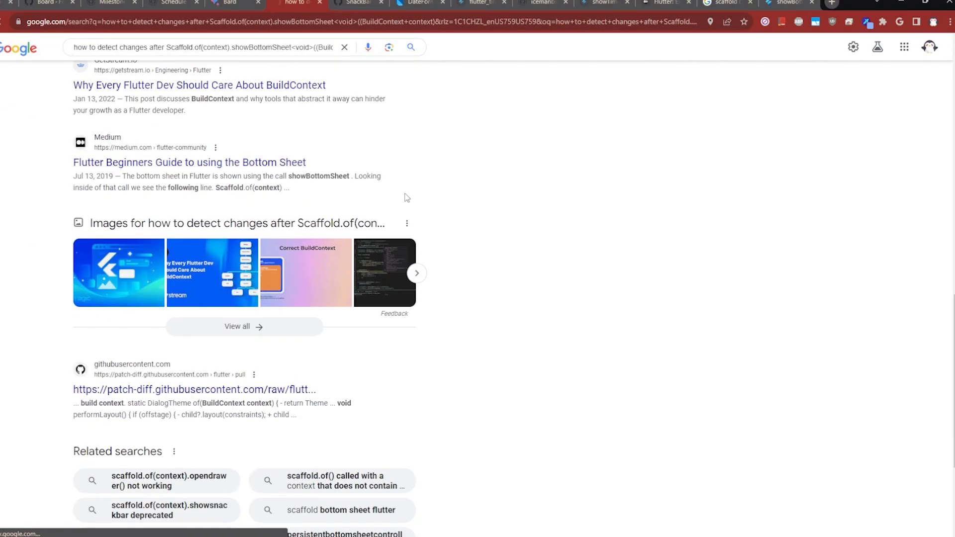
Step: Read the Medium bottom sheet beginners guide down to its sizing section
left_click(189, 163)
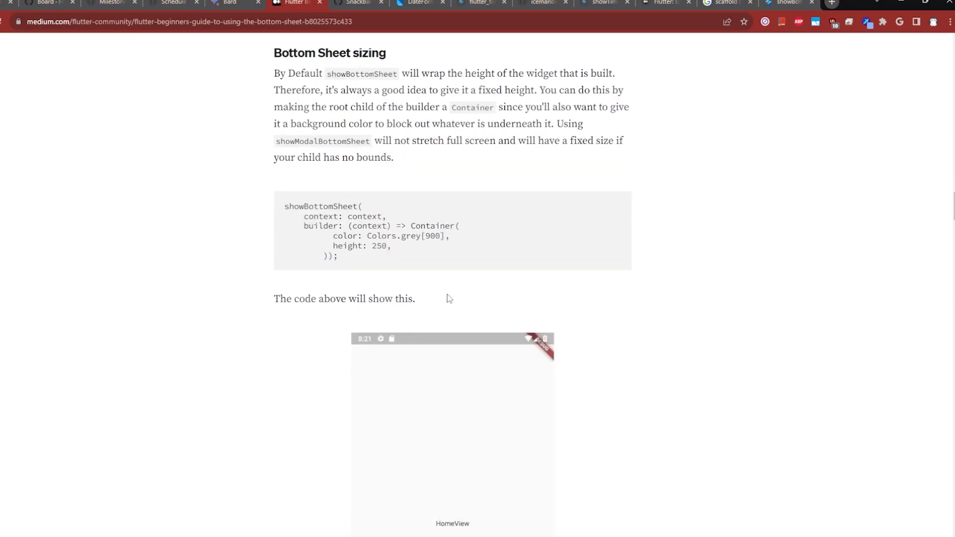
scroll("down", 3)
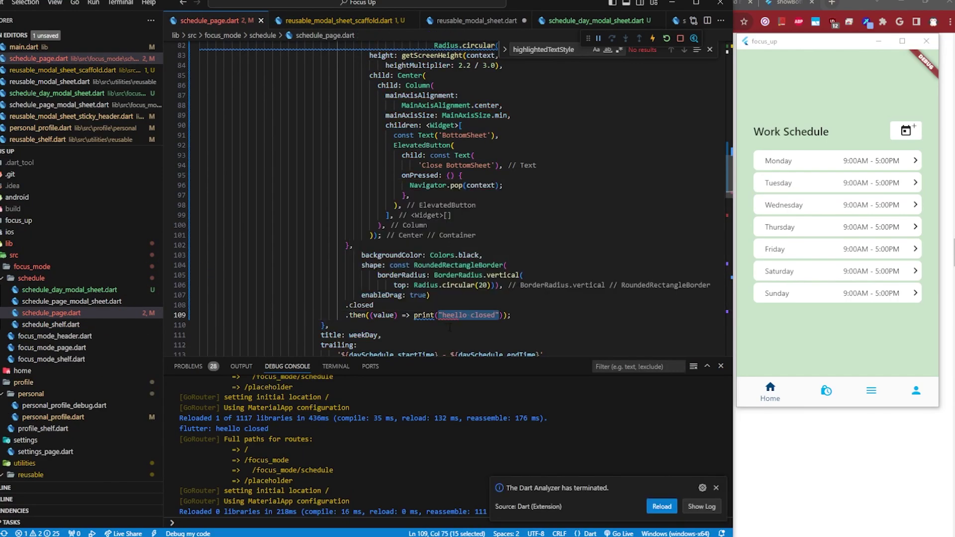
Step: Add a .closed.then callback after showBottomSheet that prints and runs whenCompleteCallback, then hot reload
left_click(476, 20)
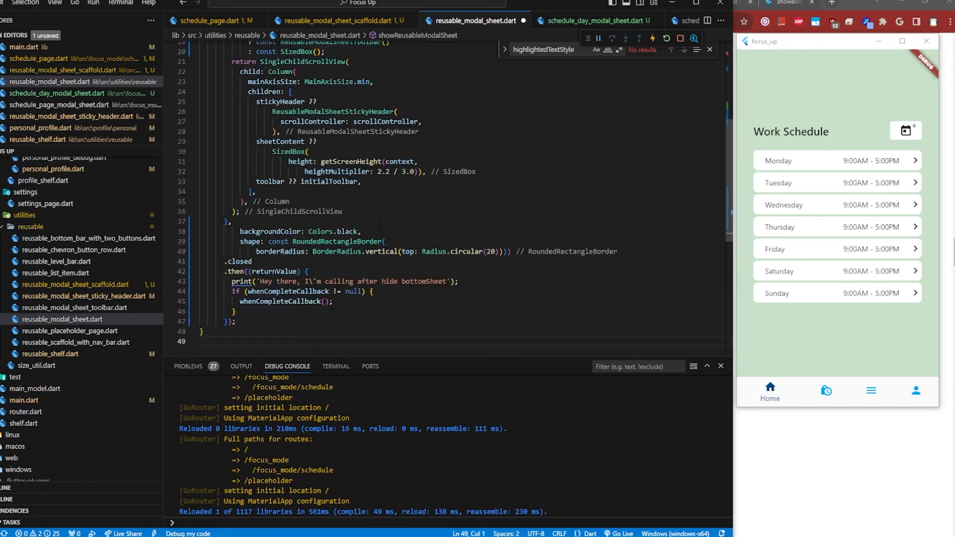
left_click(618, 20)
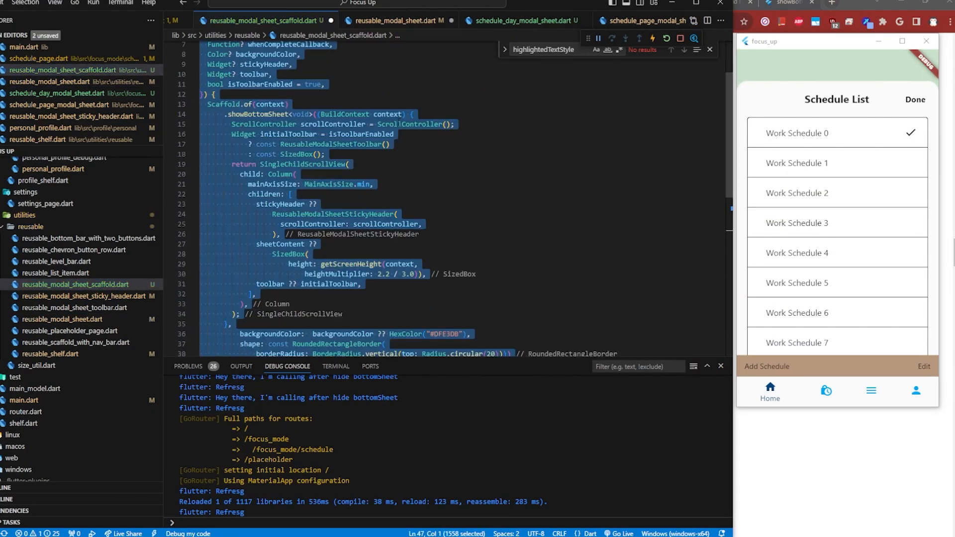
left_click(521, 20)
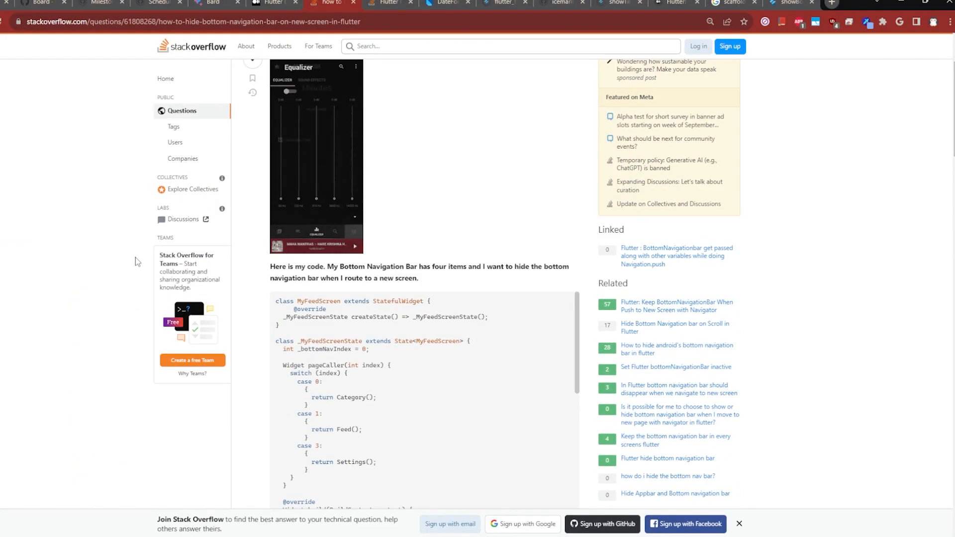
Step: Skim the Stack Overflow hide-nav-bar question and showBottomSheet docs, then read the Medium BottomNavigationBar article
scroll("down", 3)
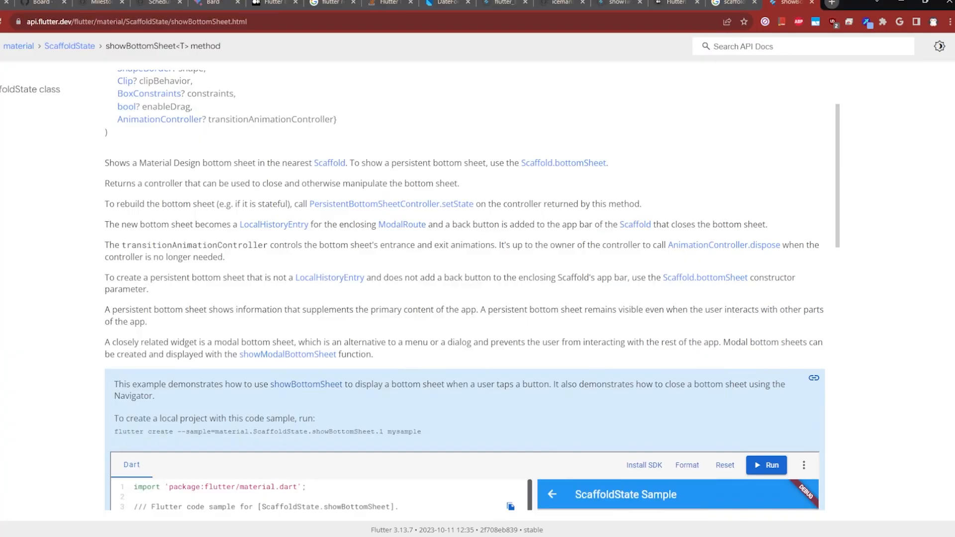
left_click(307, 2)
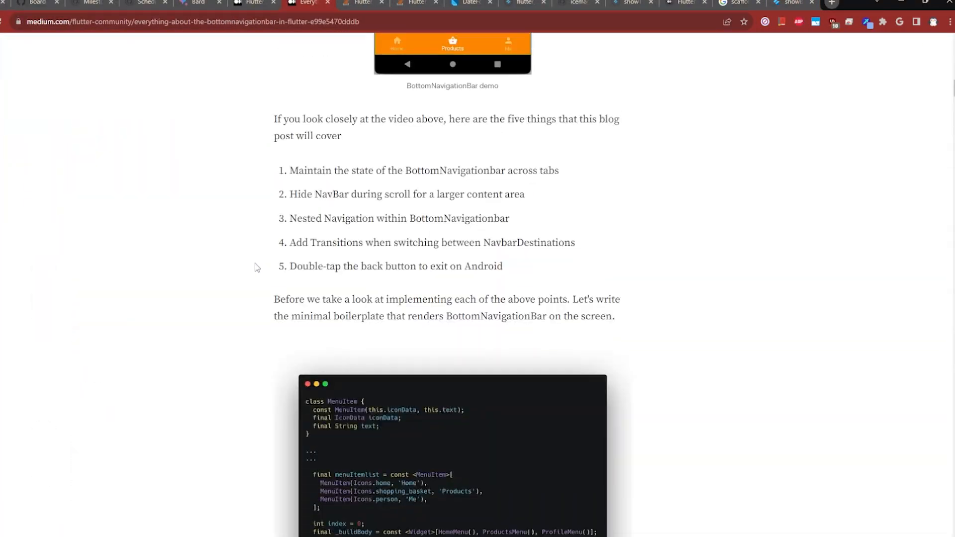
scroll("down", 3)
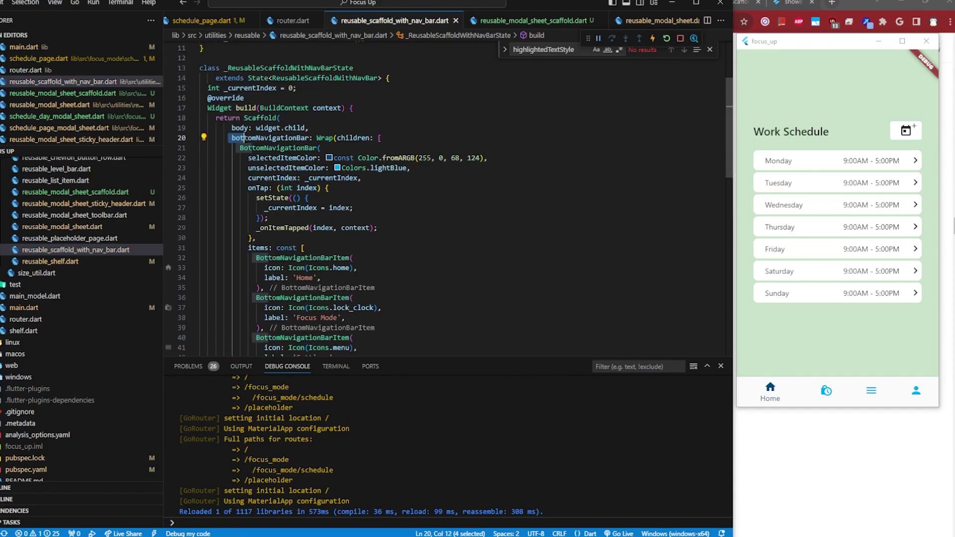
Step: Make bottomNavigationBar a 'false ? SizedBox' ternary and add context.watch<MainModel>() in the sheet's .then callback
type("false ? SizedVo")
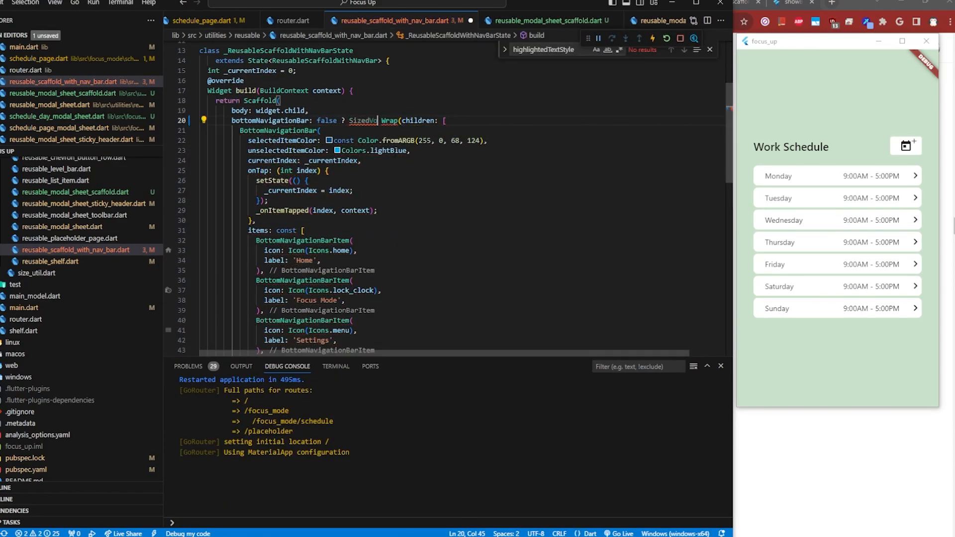
left_click(215, 20)
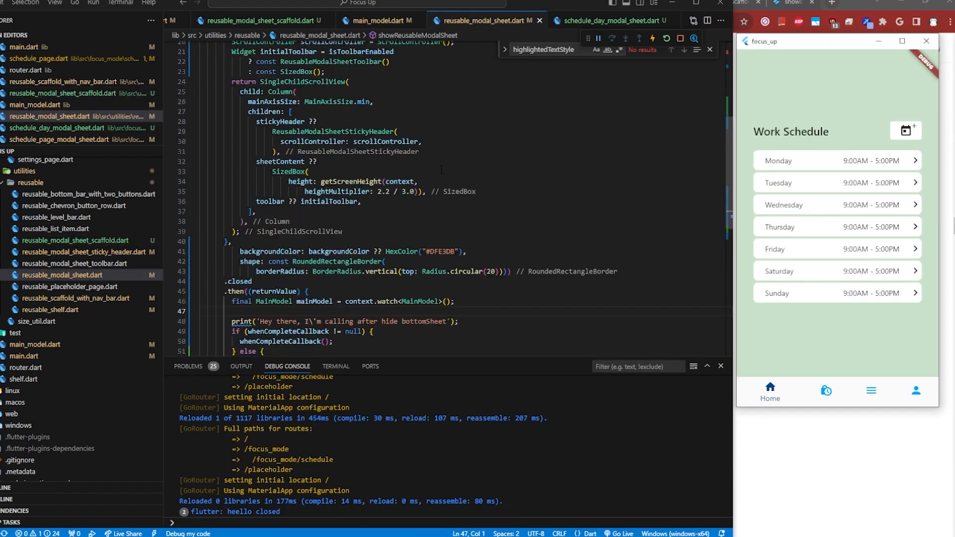
left_click(395, 19)
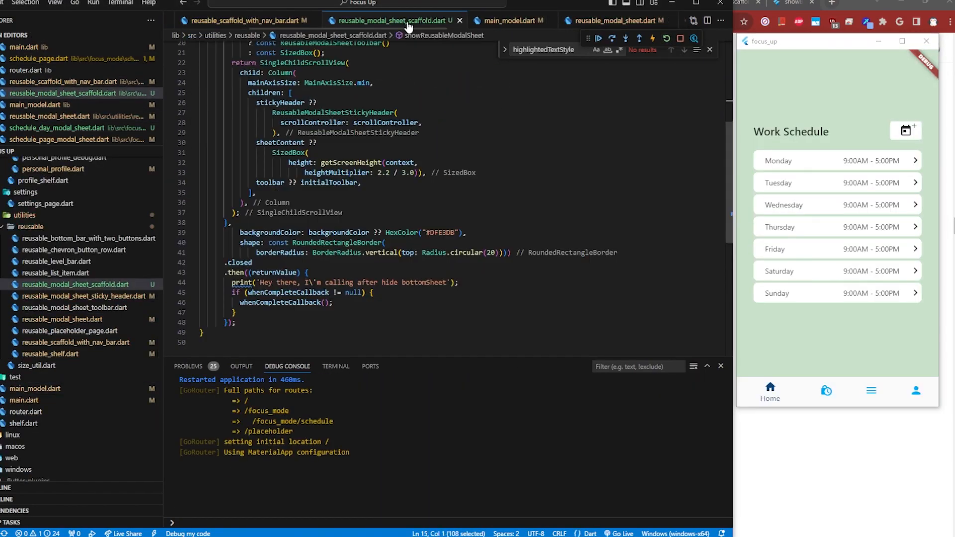
left_click(339, 20)
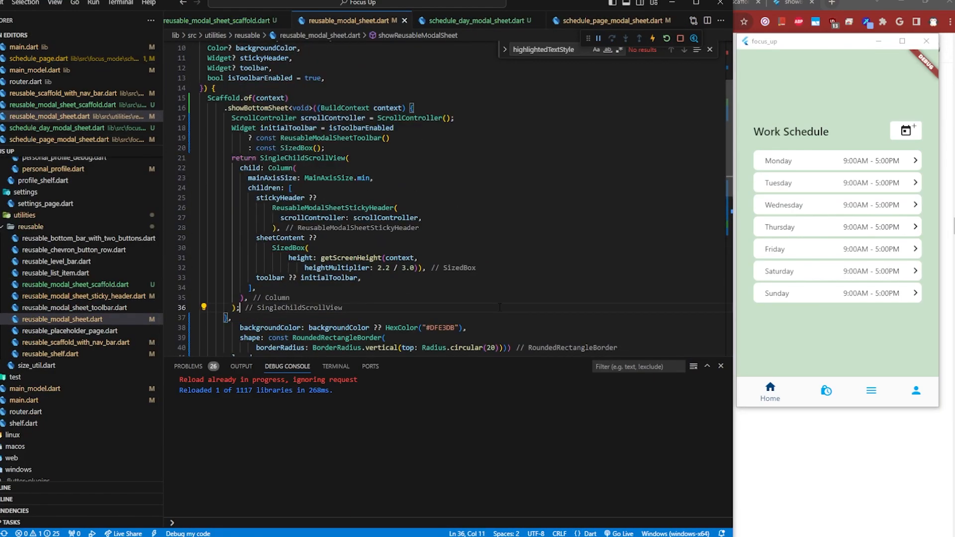
left_click(475, 20)
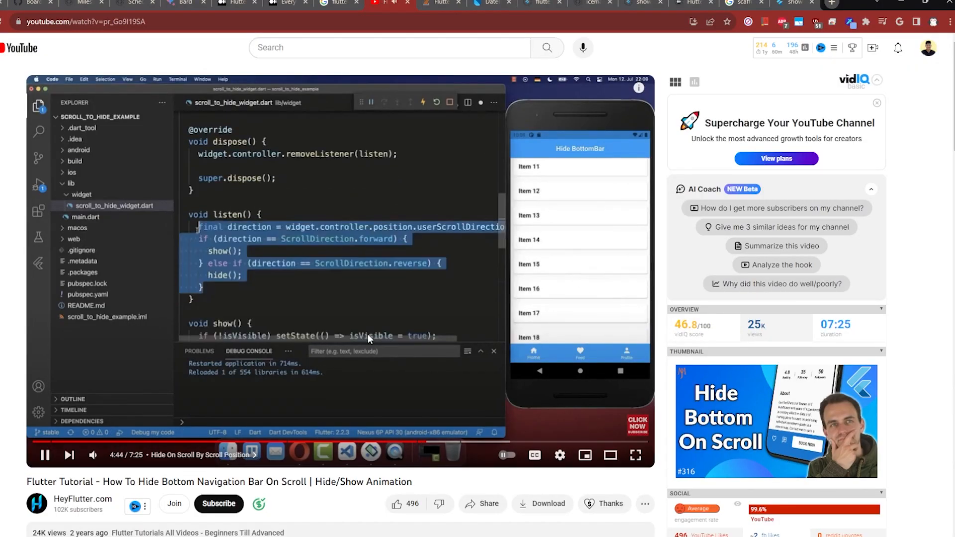
Step: Review Bard's sheet-closing example and the Medium scroll-listener navbar code, then wrap the nav bar in Visibility
left_click(183, 4)
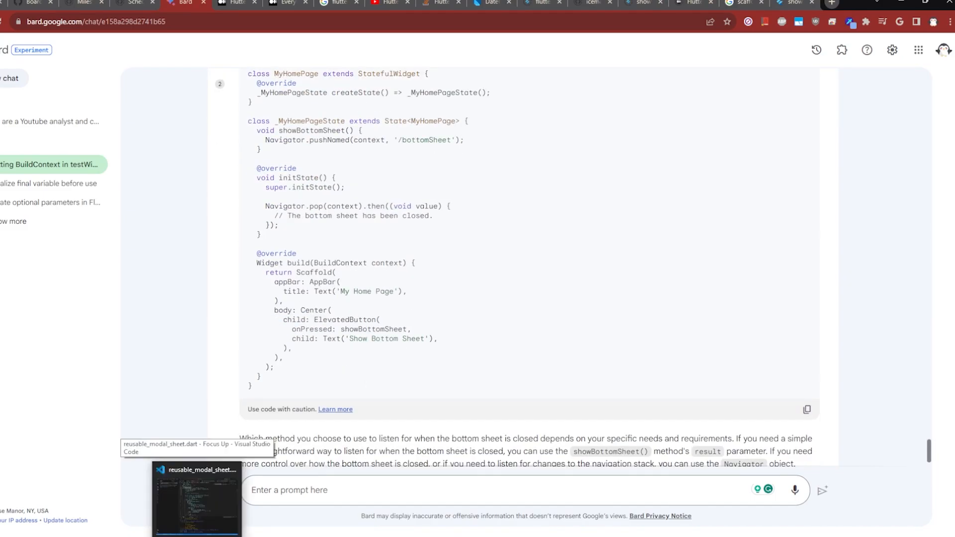
scroll("down", 3)
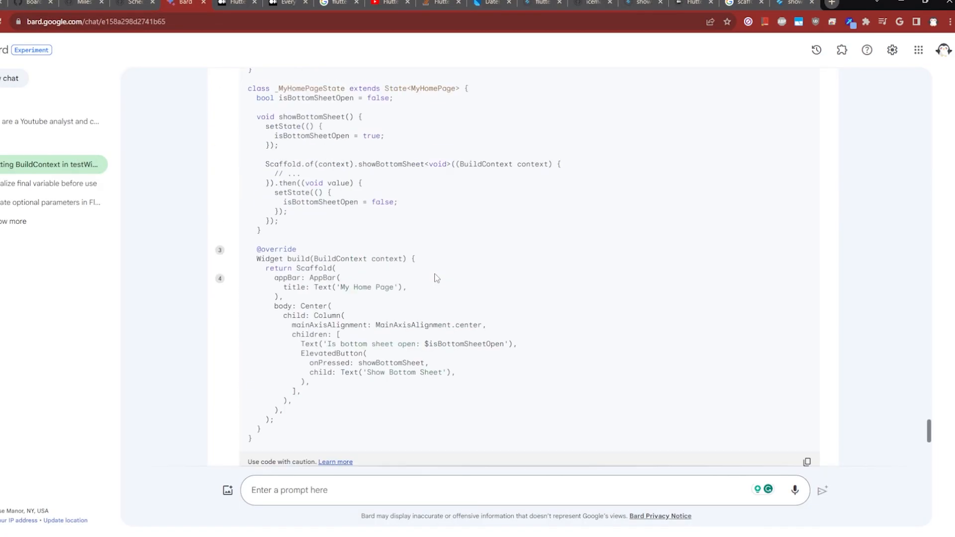
left_click(231, 3)
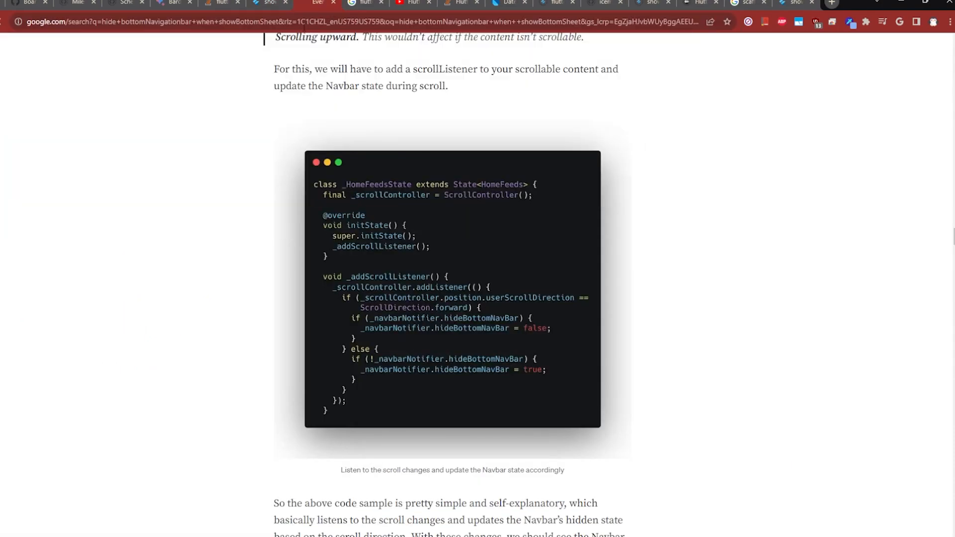
left_click(315, 3)
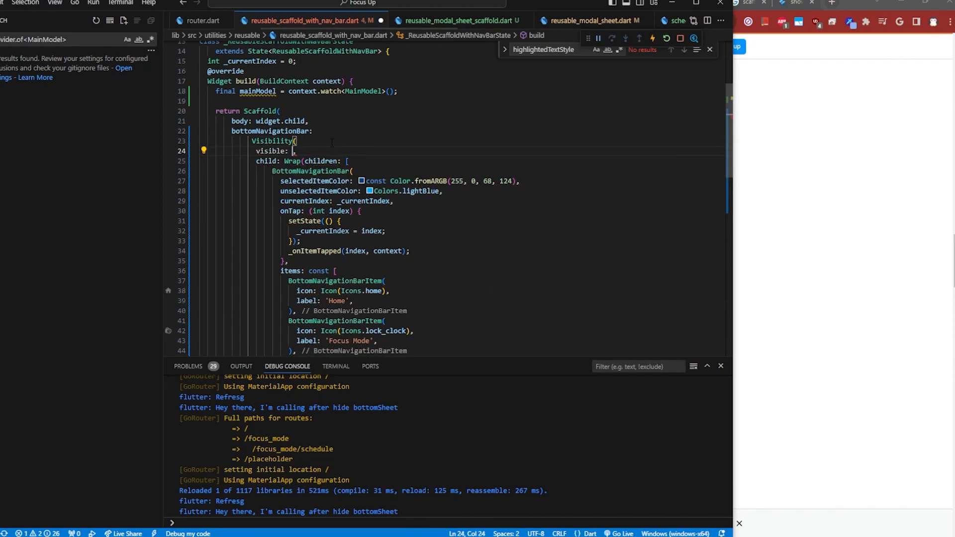
Step: Bind the nav bar Visibility to mainModel.showBottomNavBar after checking answers on hiding the navigation bar
left_click(427, 20)
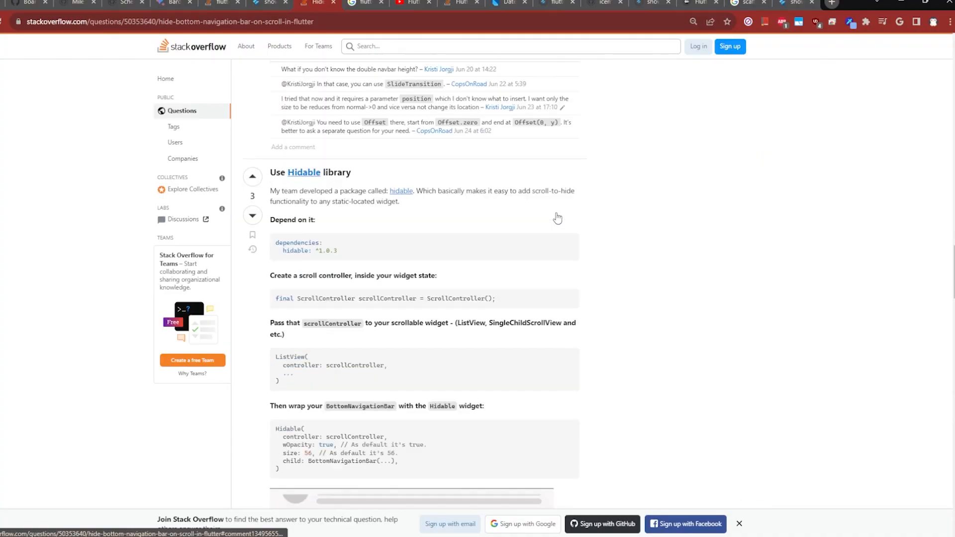
left_click(173, 3)
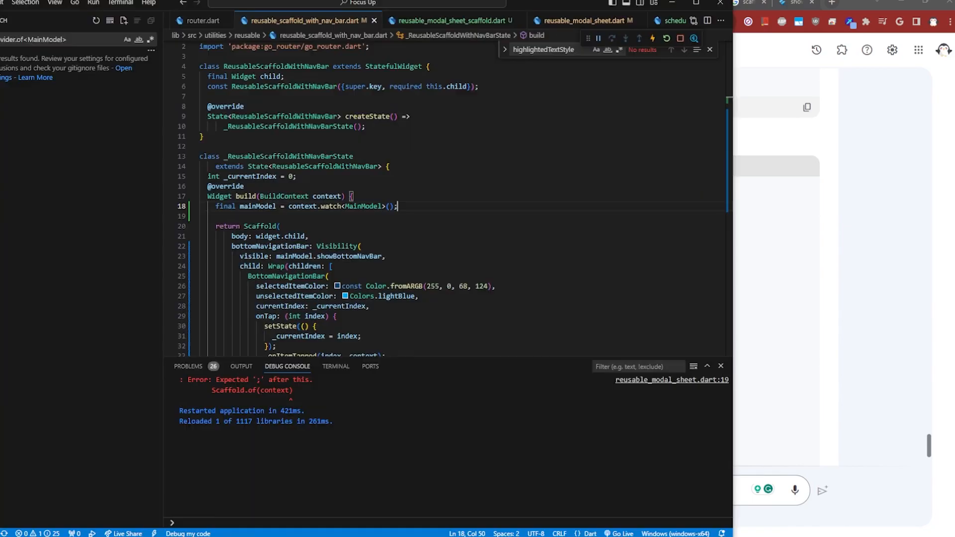
left_click(443, 20)
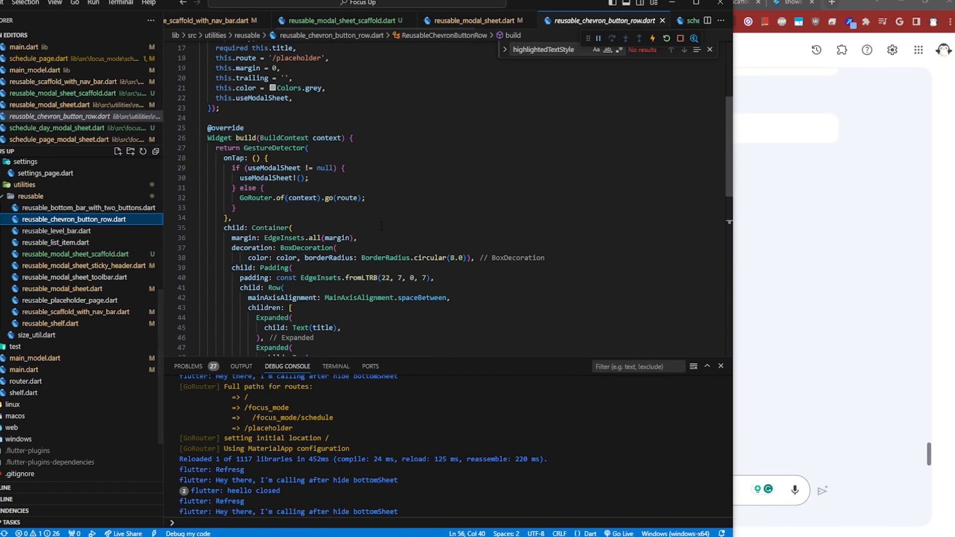
left_click(342, 20)
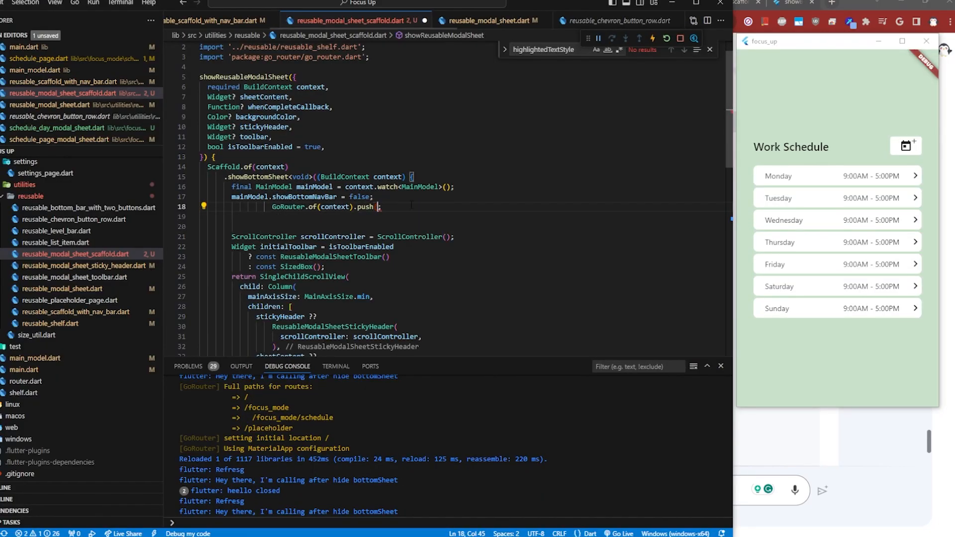
Step: Set showBottomNavBar = false and call GoRouter.of(context).refresh() inside showBottomSheet, then hot reload
left_click(508, 20)
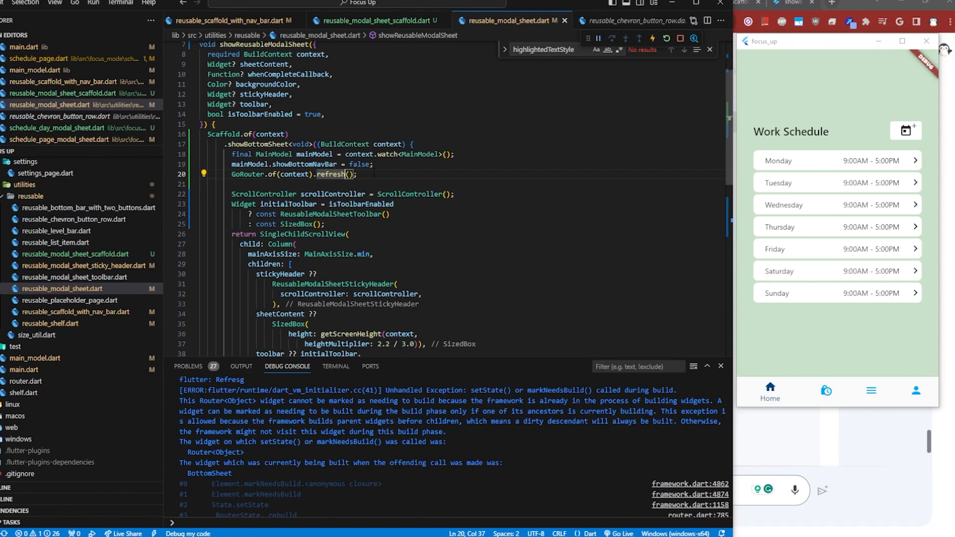
key("ctrl+/")
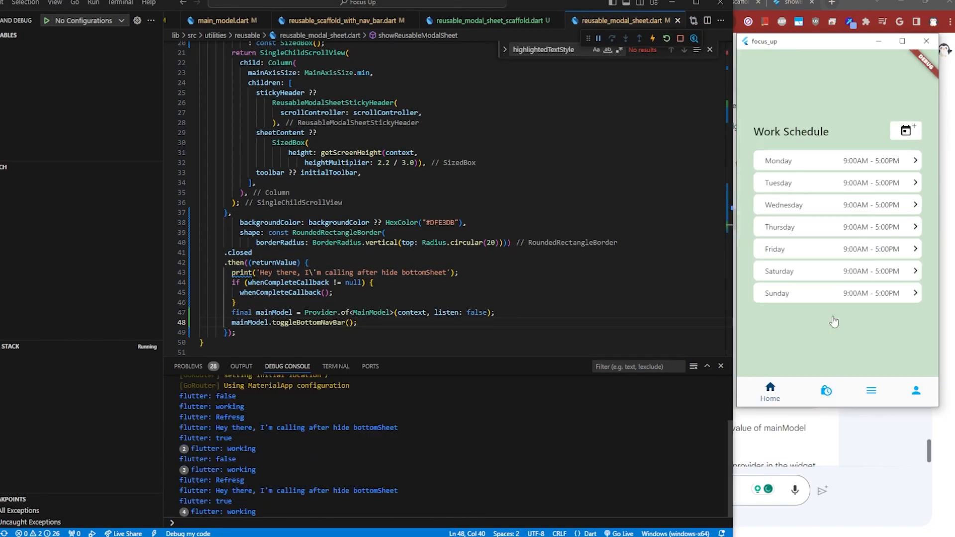
scroll("down", 3)
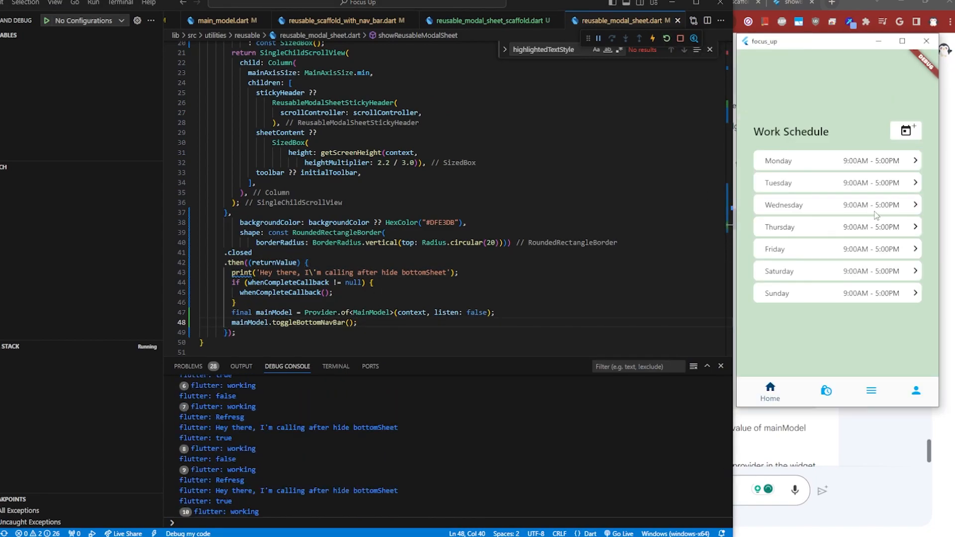
left_click(493, 20)
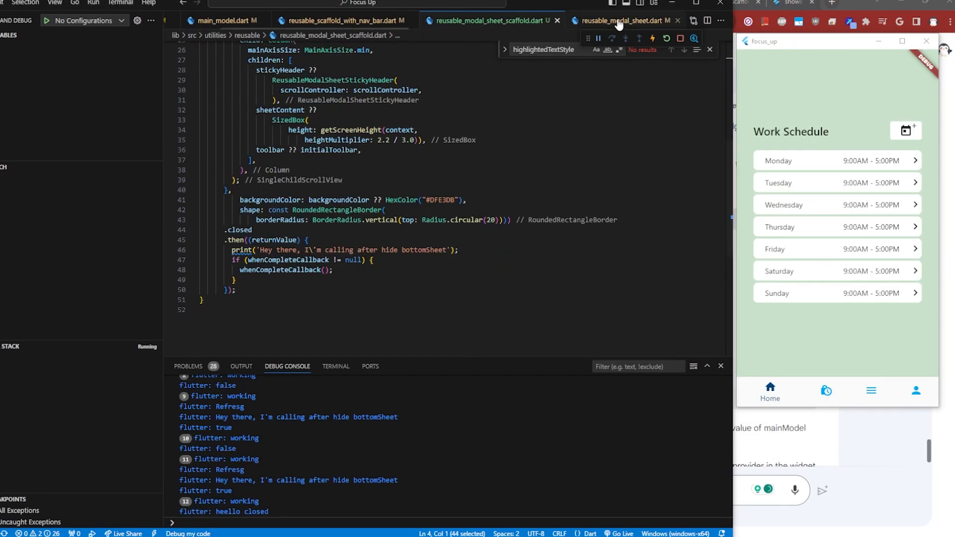
left_click(350, 20)
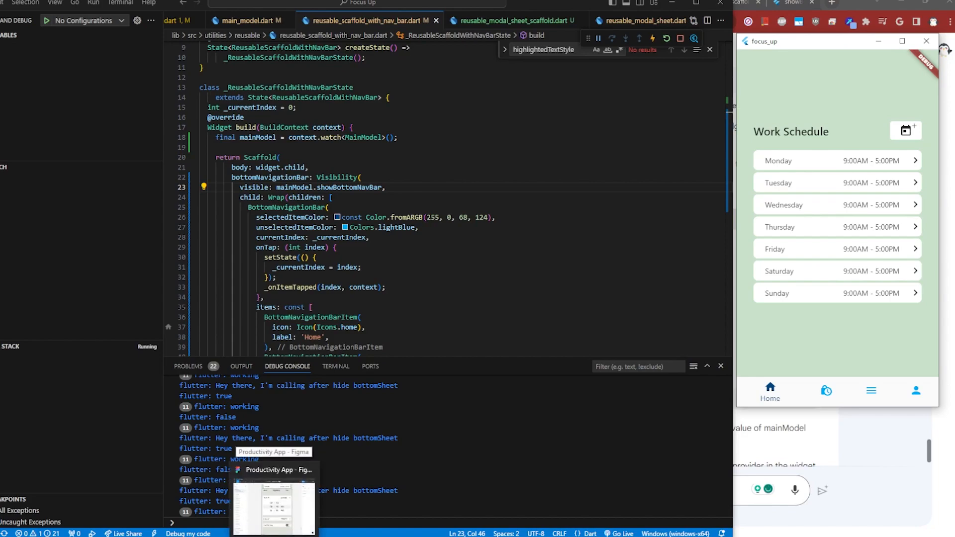
left_click(273, 509)
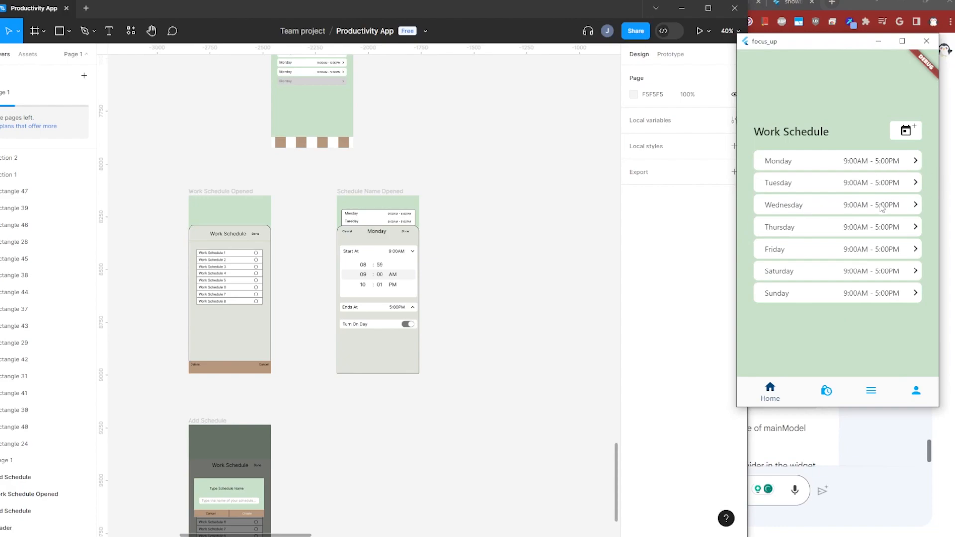
mouse_move(940, 166)
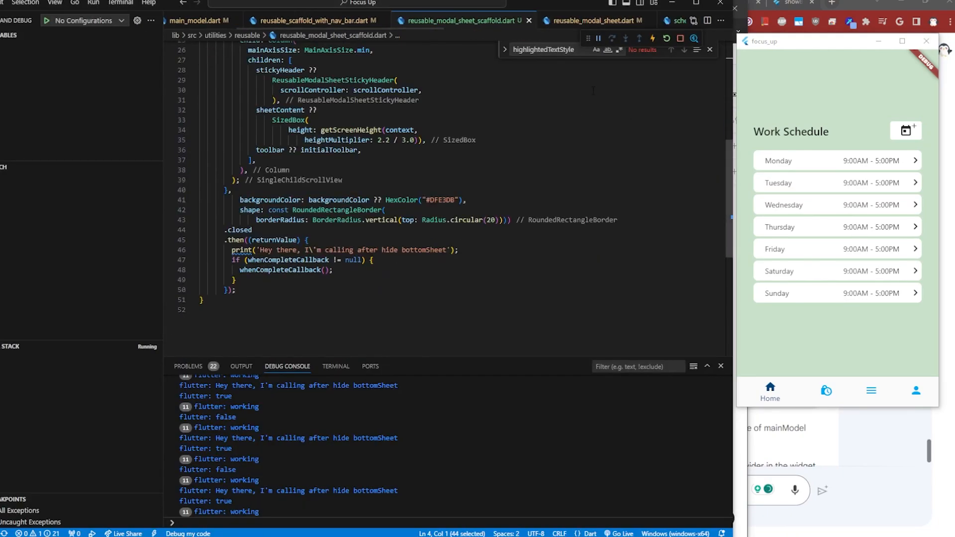
scroll("up", 3)
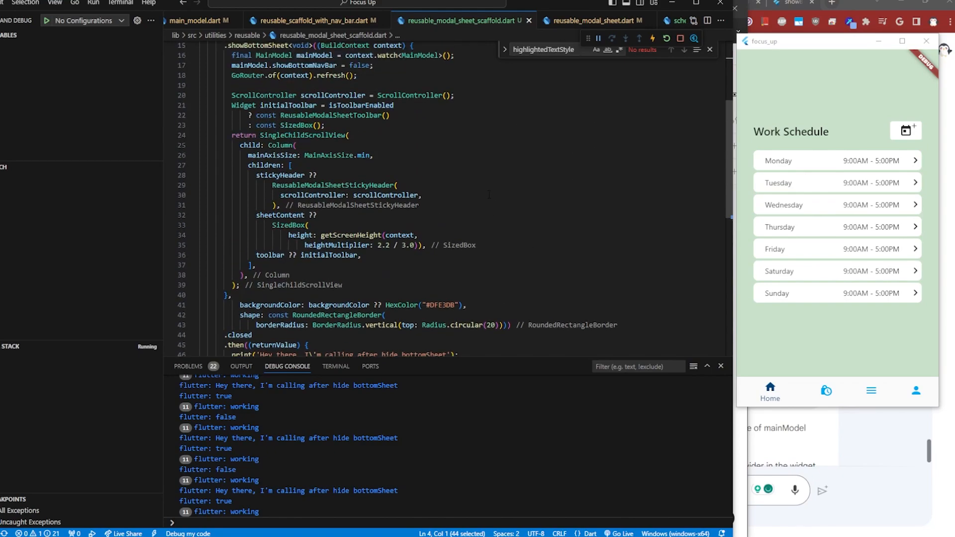
scroll("up", 3)
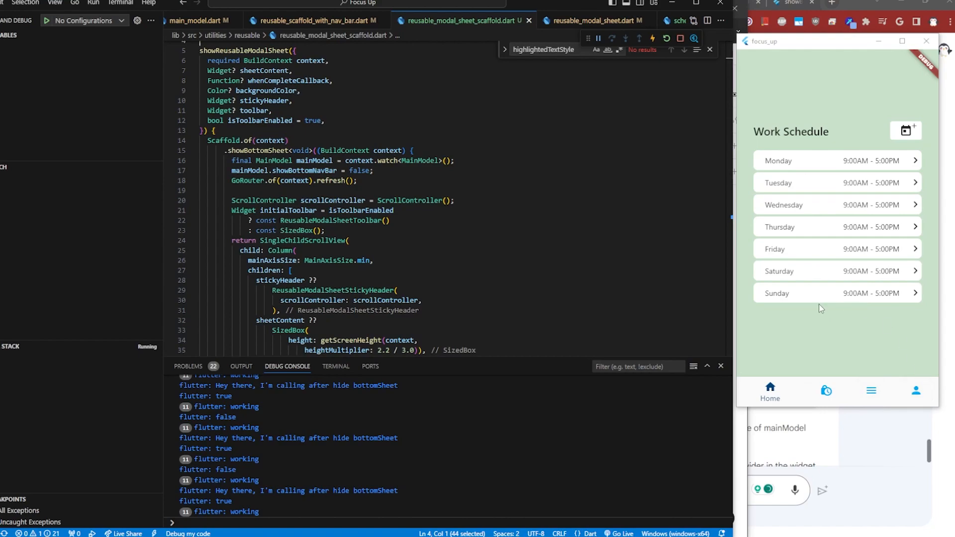
mouse_move(812, 325)
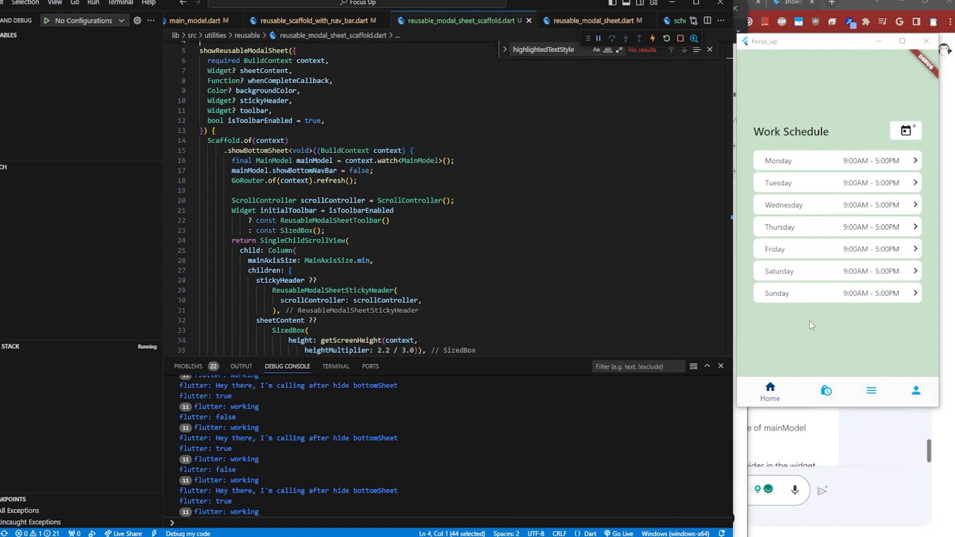
mouse_move(791, 391)
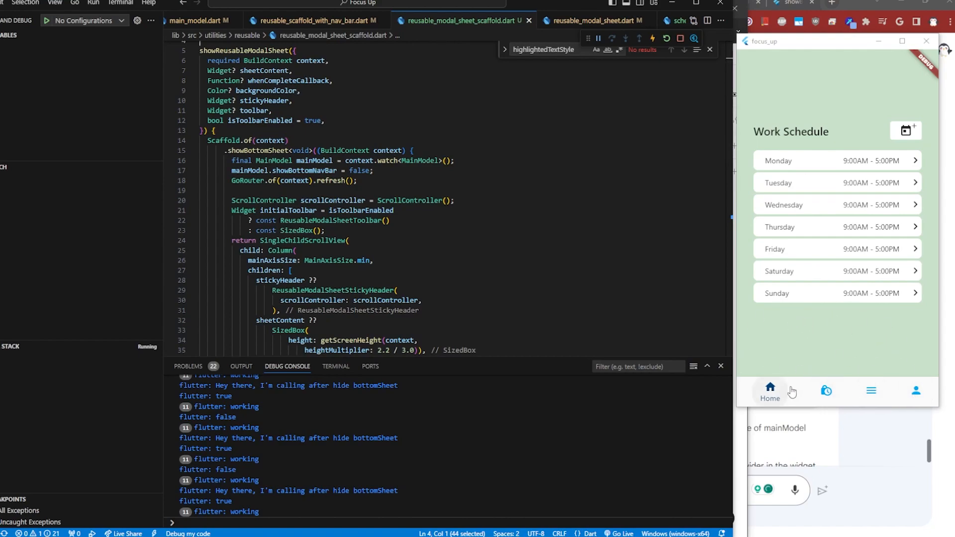
mouse_move(796, 395)
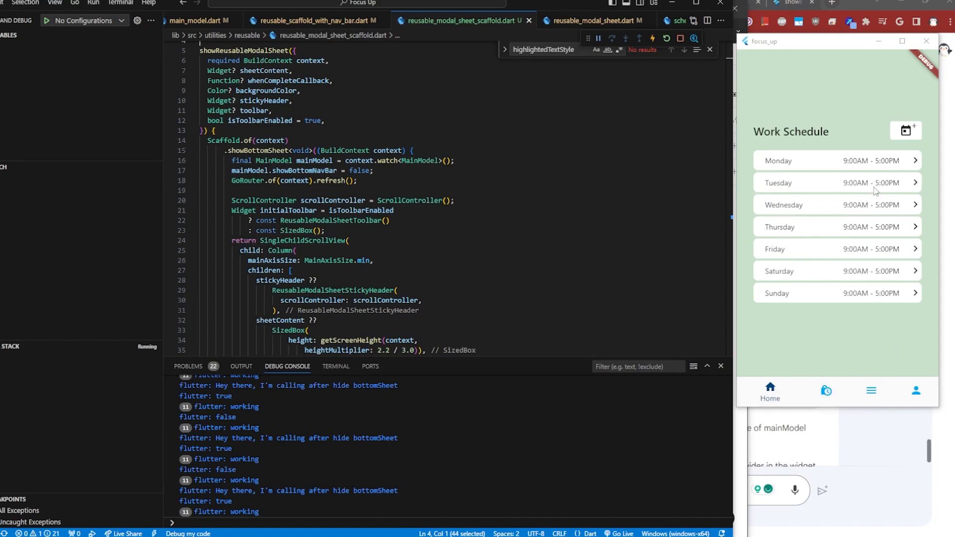
mouse_move(827, 352)
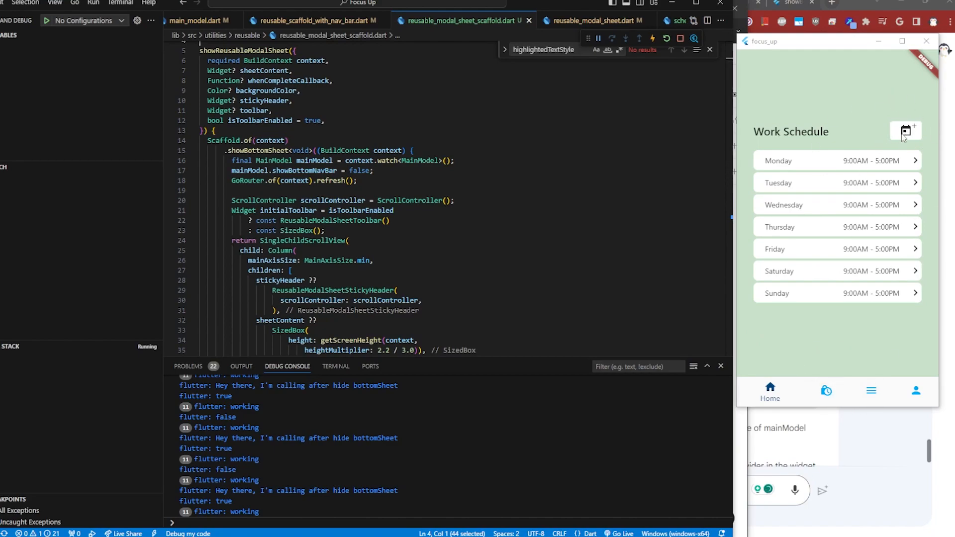
scroll("down", 3)
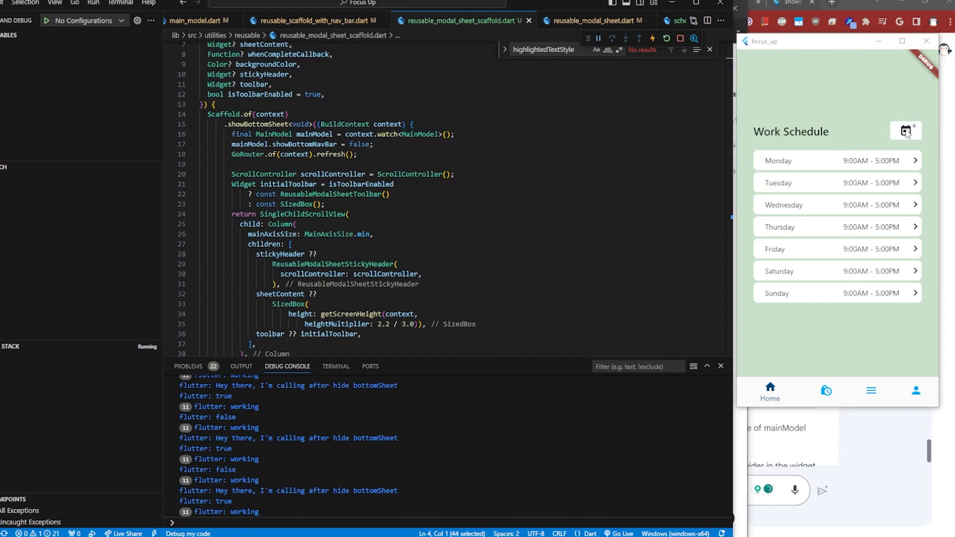
left_click(907, 131)
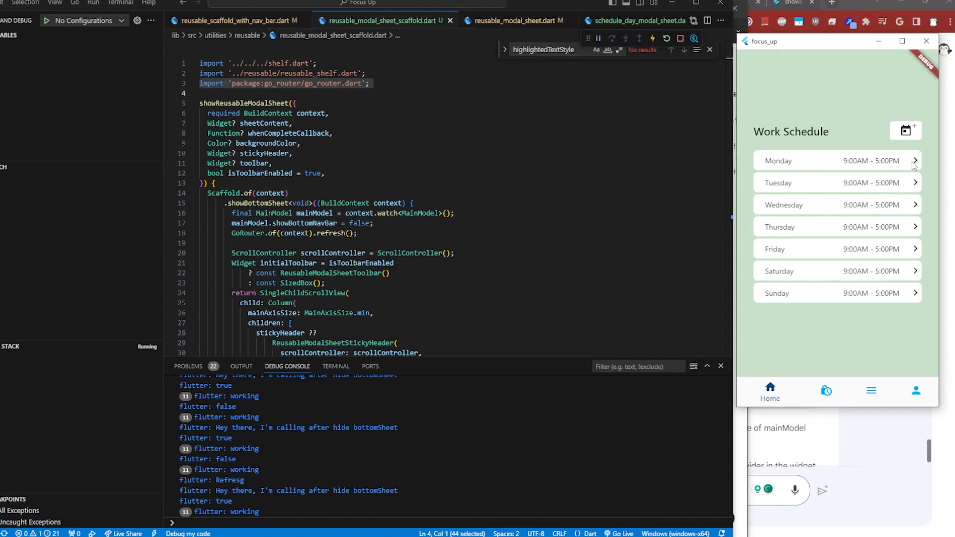
Step: Open Monday's sheet, expand both time pickers and scroll the start picker to 9:00PM, after the 5:00PM end
left_click(889, 160)
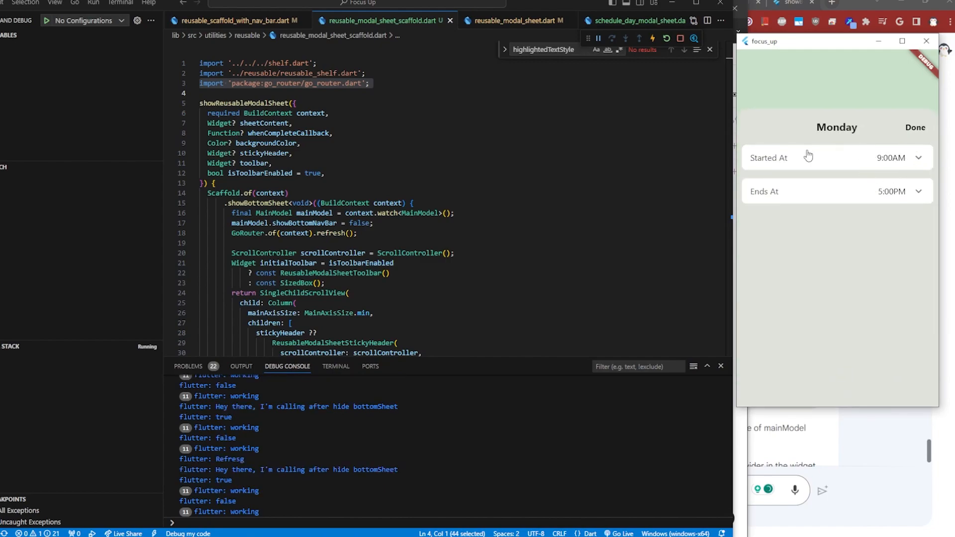
left_click(915, 127)
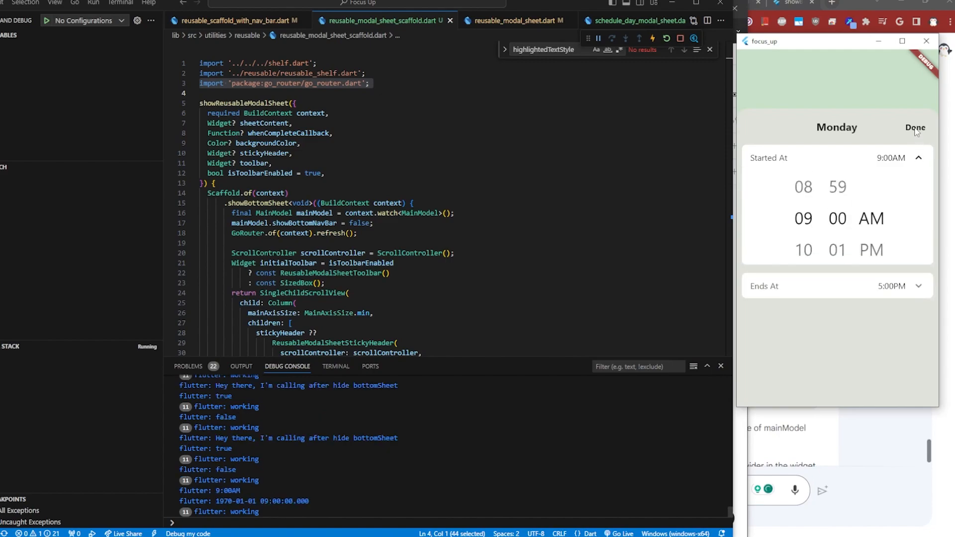
left_click(916, 128)
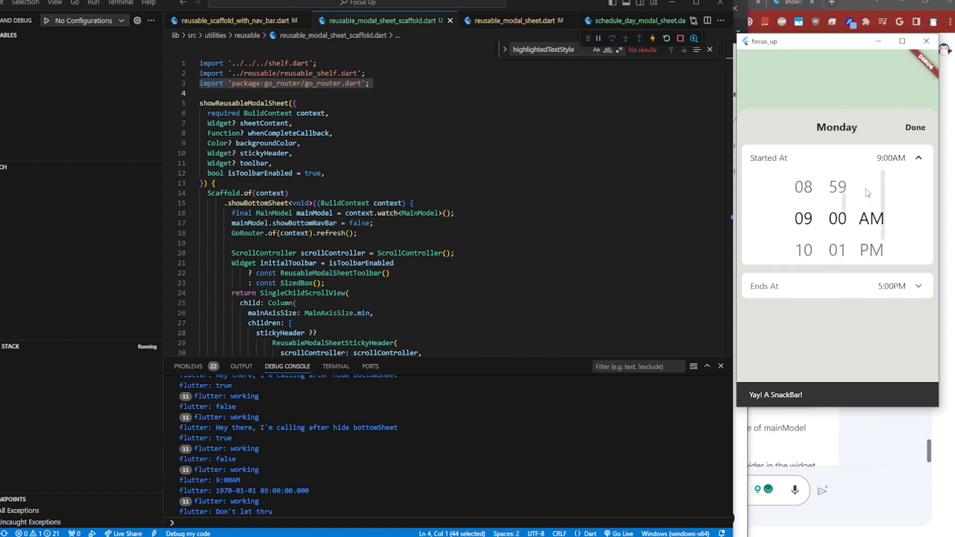
left_click(918, 286)
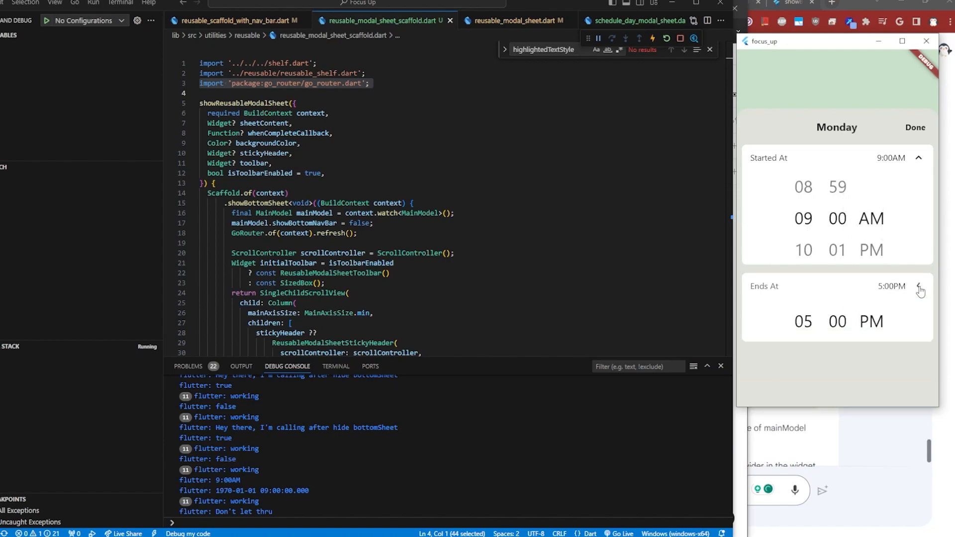
left_click(919, 289)
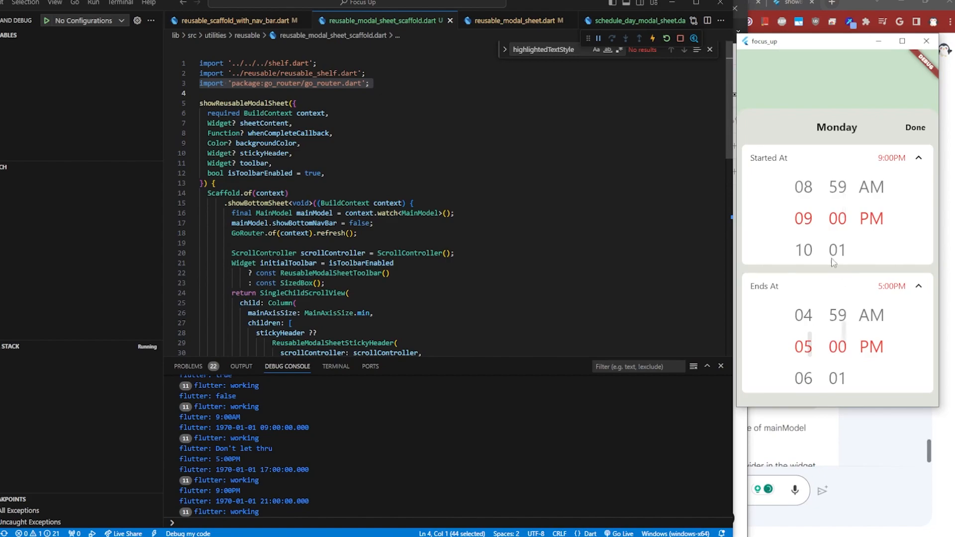
mouse_move(836, 297)
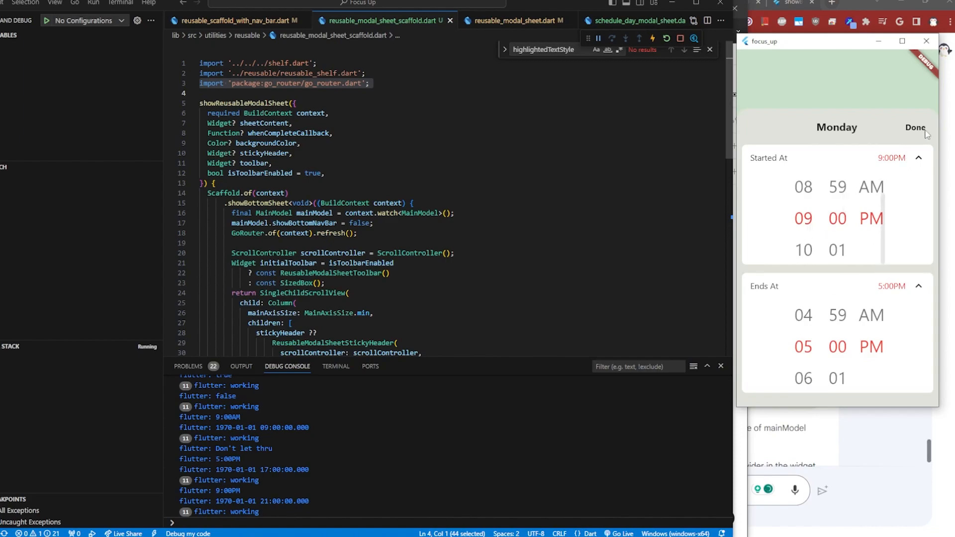
mouse_move(916, 128)
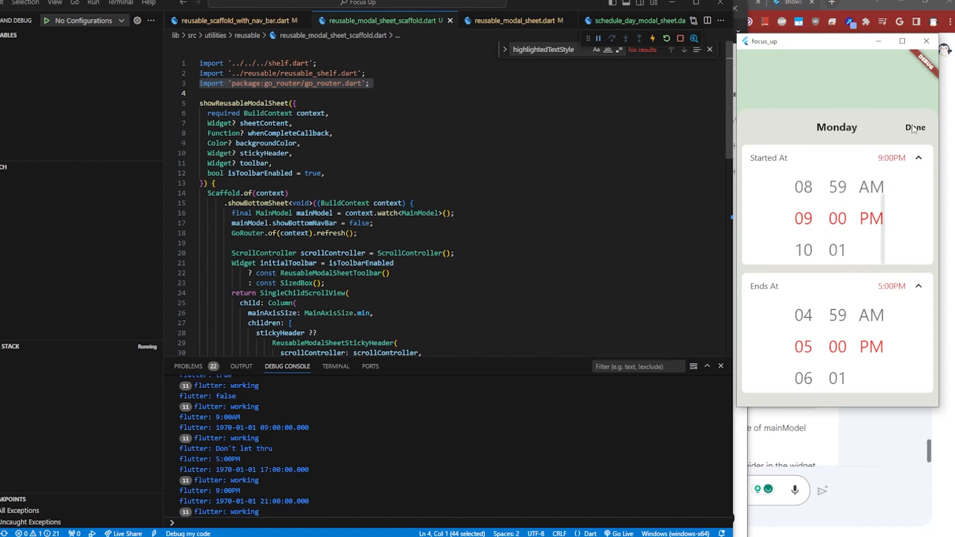
Step: After Done rejects the invalid range, set Monday to 11:00AM - 6:04PM and save it to the Work Schedule list
left_click(915, 127)
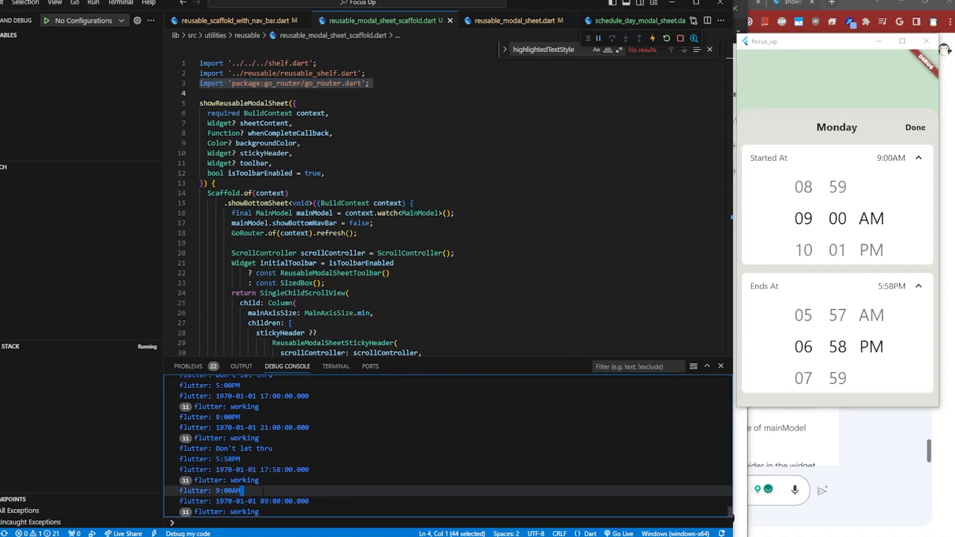
mouse_move(805, 224)
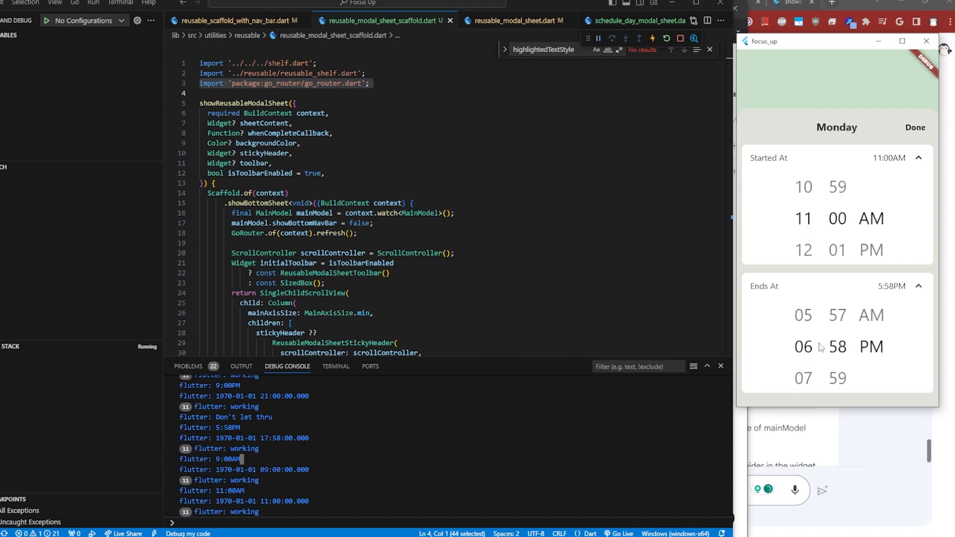
scroll("down", 3)
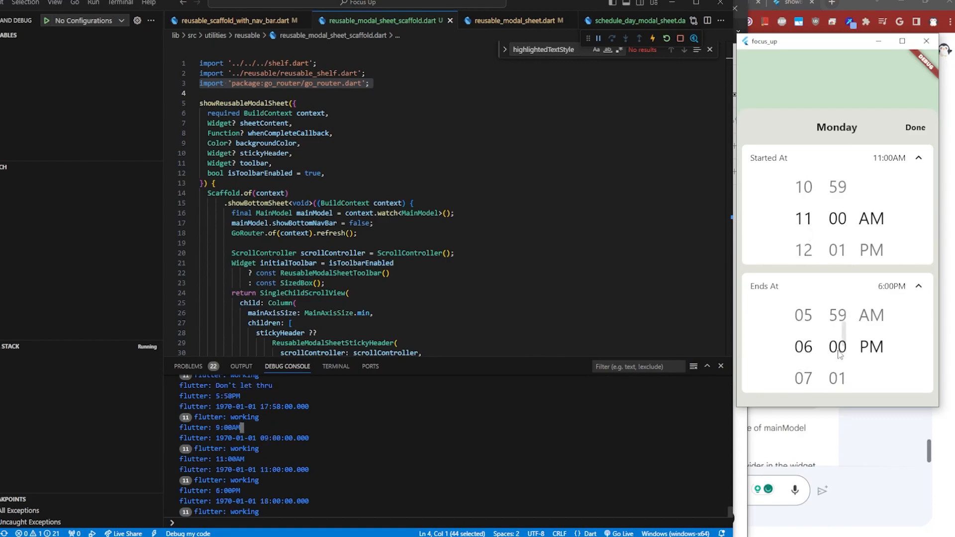
scroll("down", 3)
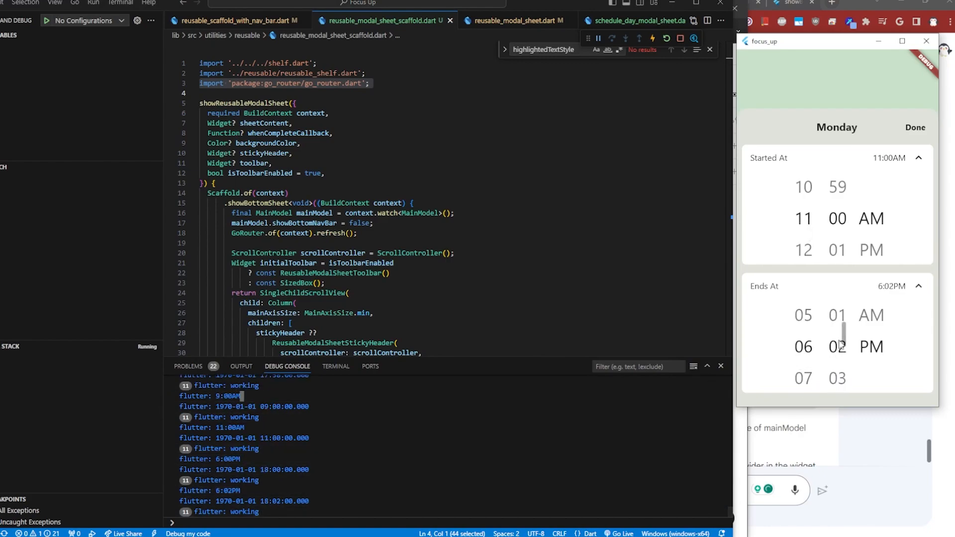
scroll("up", 3)
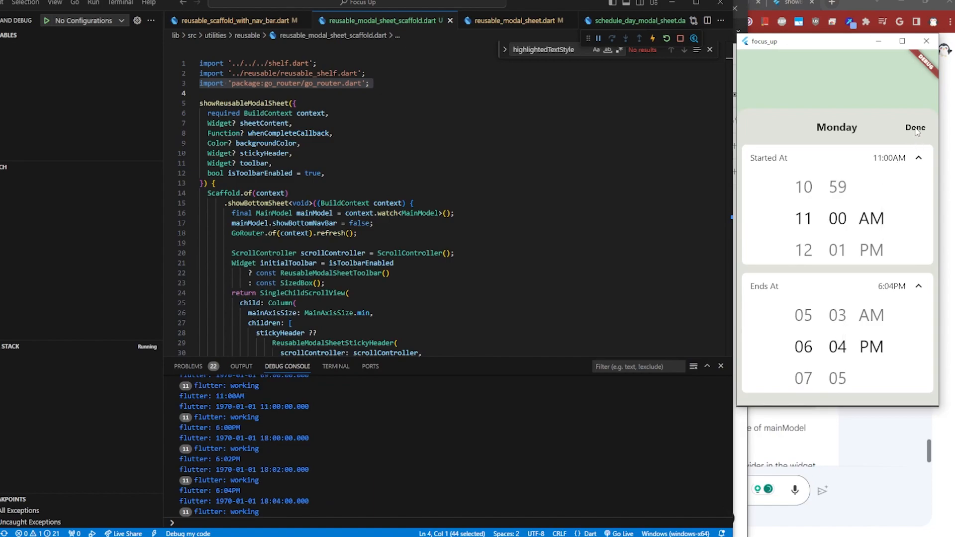
left_click(915, 127)
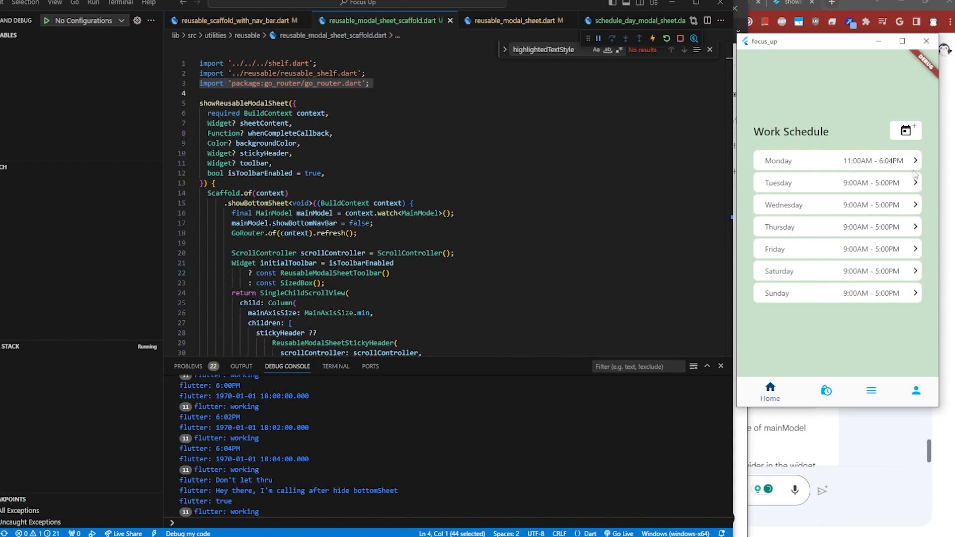
mouse_move(750, 259)
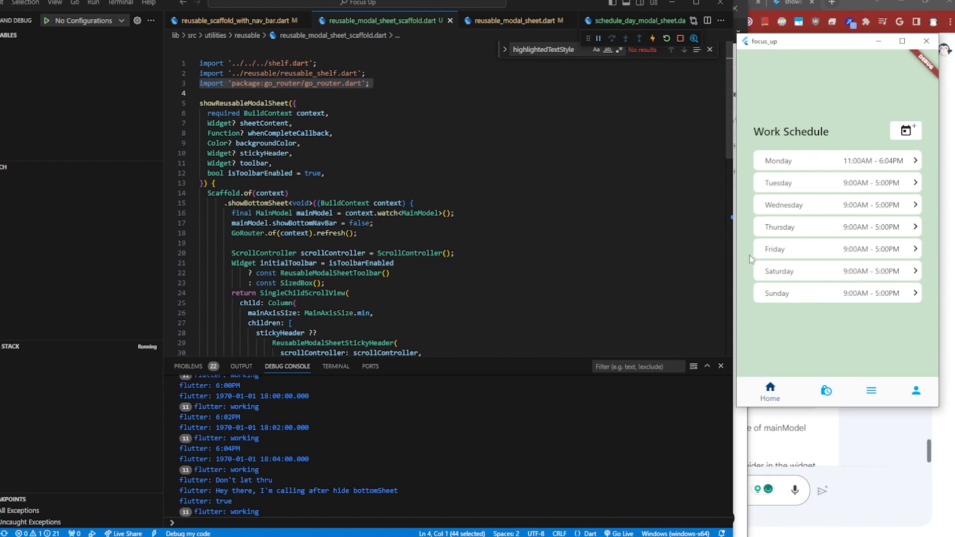